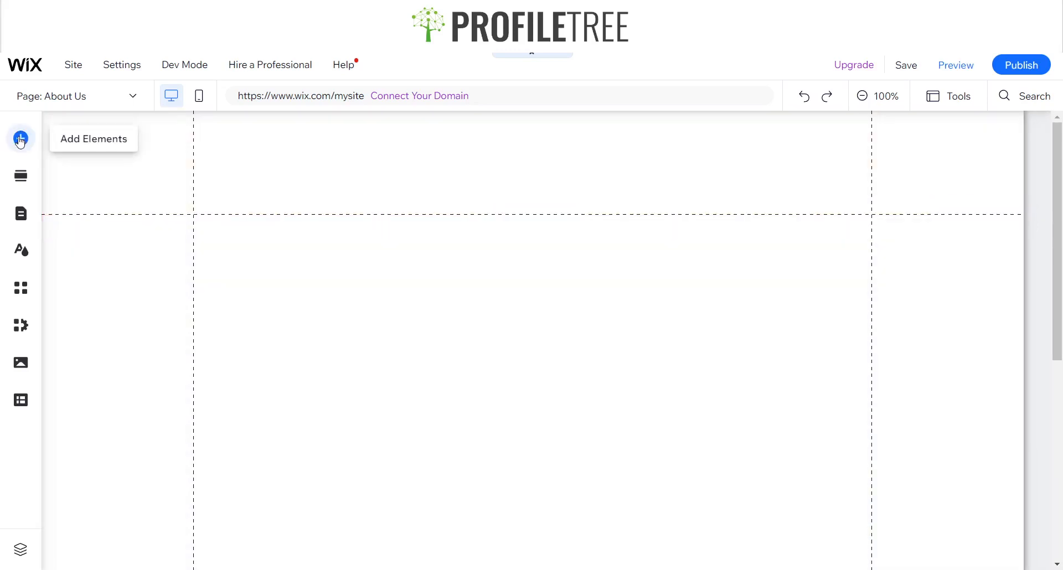
Browse the Add Elements catalogue (payment, social, blog) and search it for 'Ins'.
{"action": "left_click", "coordinate": [20, 139]}
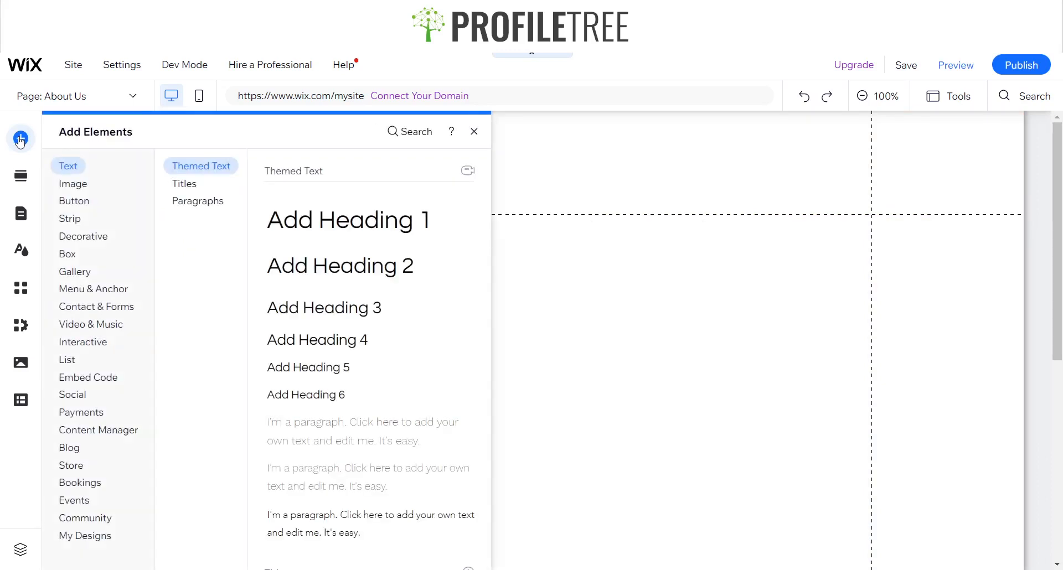
{"action": "left_click", "coordinate": [81, 412]}
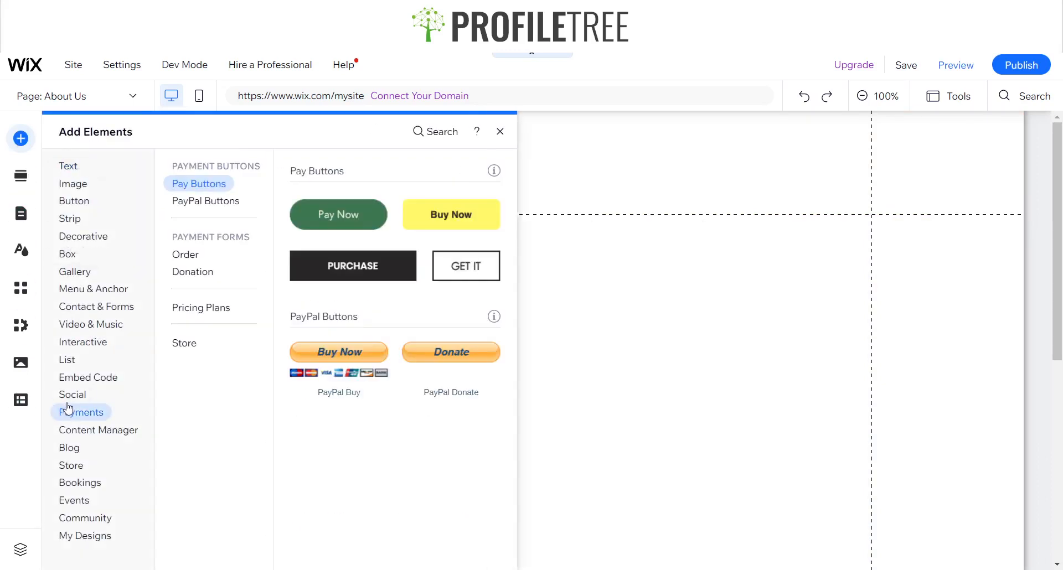
{"action": "left_click", "coordinate": [73, 394]}
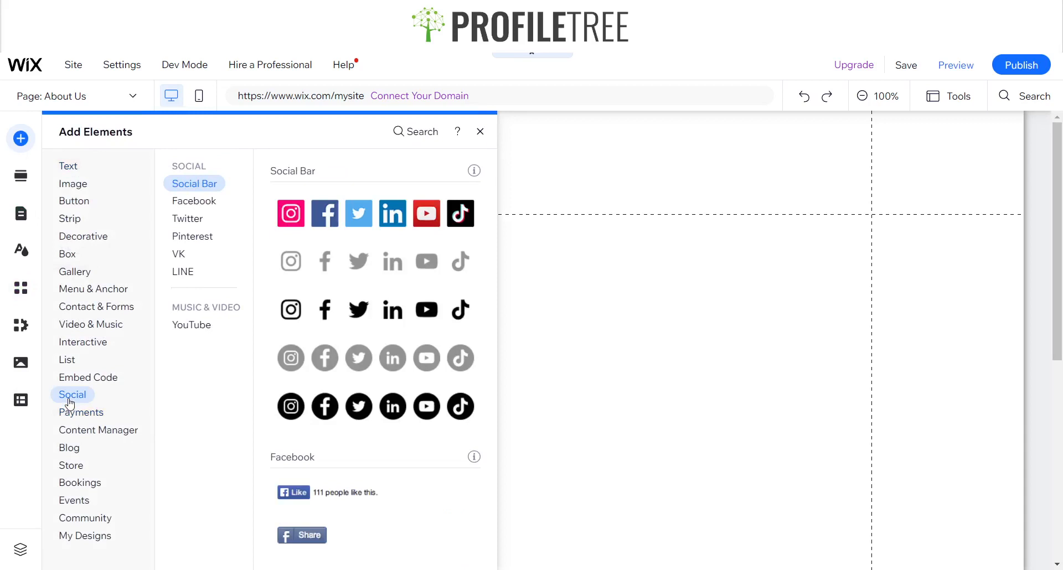
{"action": "left_click", "coordinate": [68, 447]}
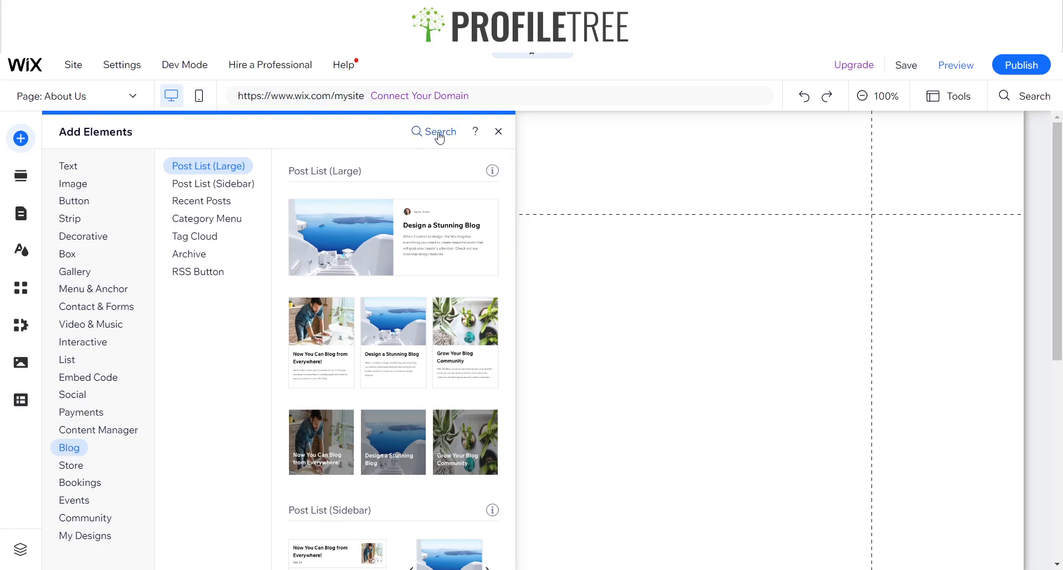
{"action": "type", "text": "Ins"}
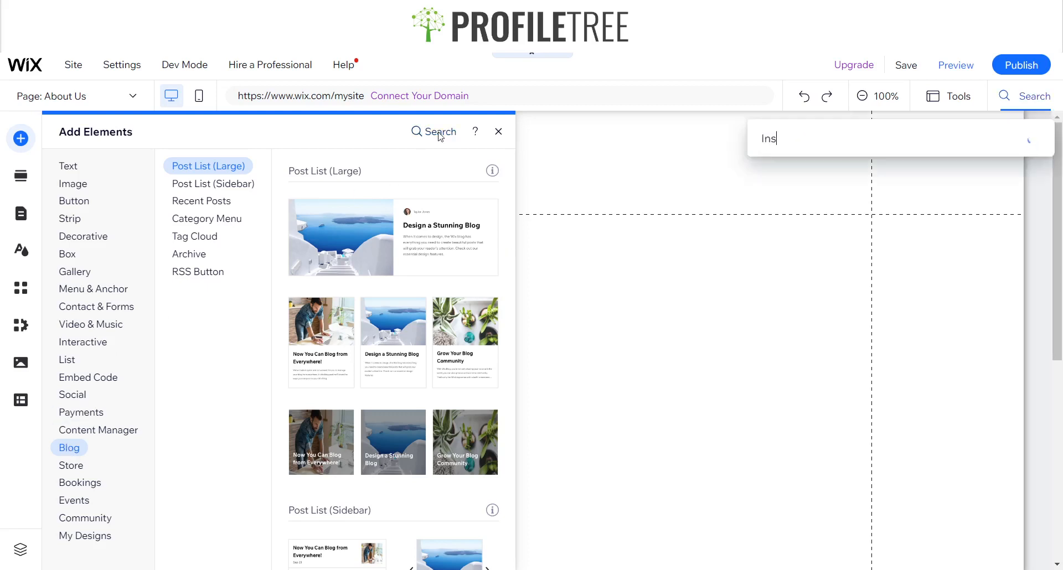
{"action": "type", "text": "Ins"}
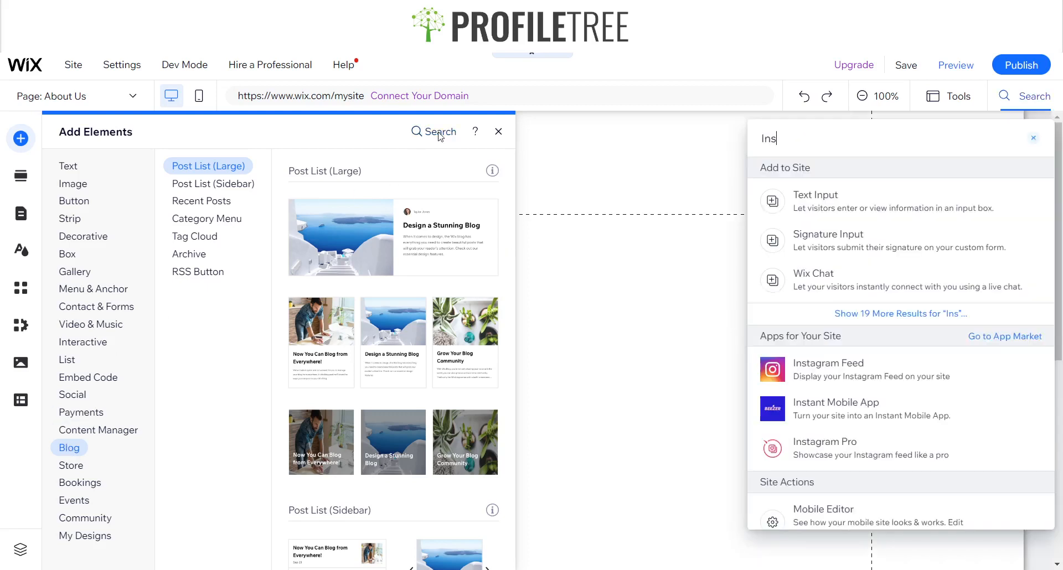
{"action": "mouse_move", "coordinate": [799, 369]}
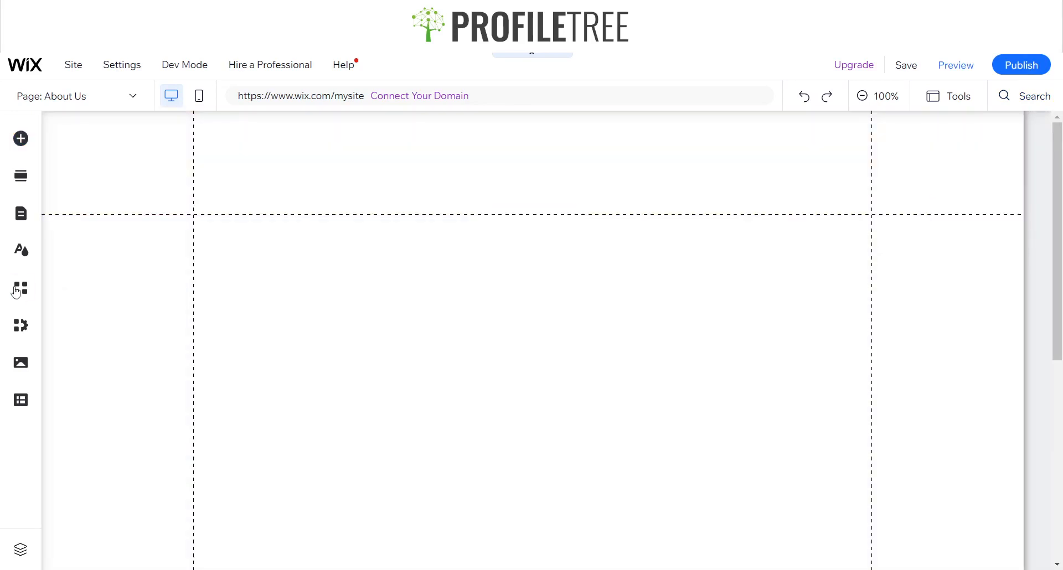
{"action": "mouse_move", "coordinate": [20, 288]}
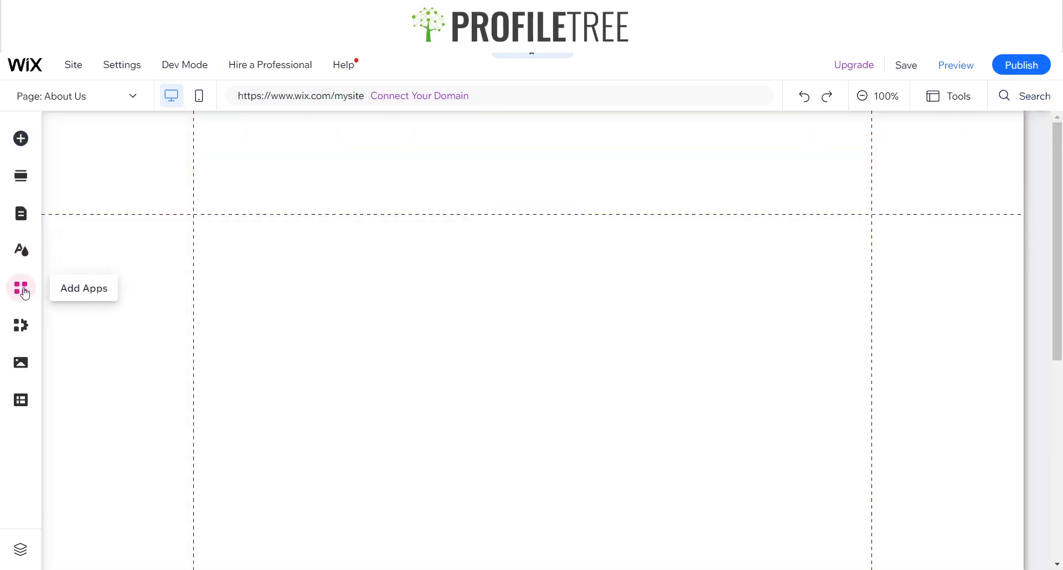
Search the App Market for 'Ins' and add the Instagram Feed app to the site.
{"action": "left_click", "coordinate": [20, 288]}
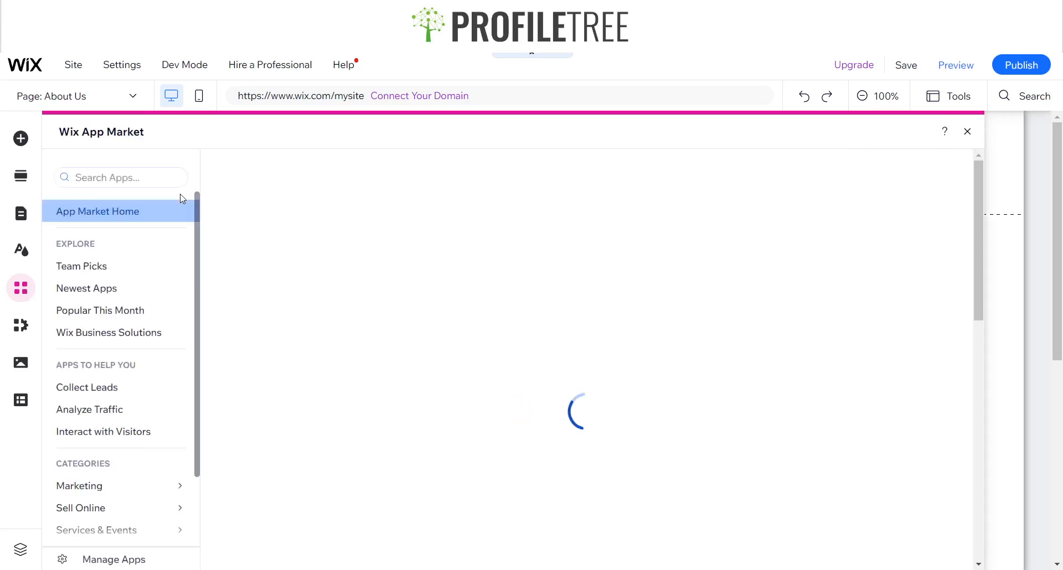
{"action": "left_click", "coordinate": [121, 177]}
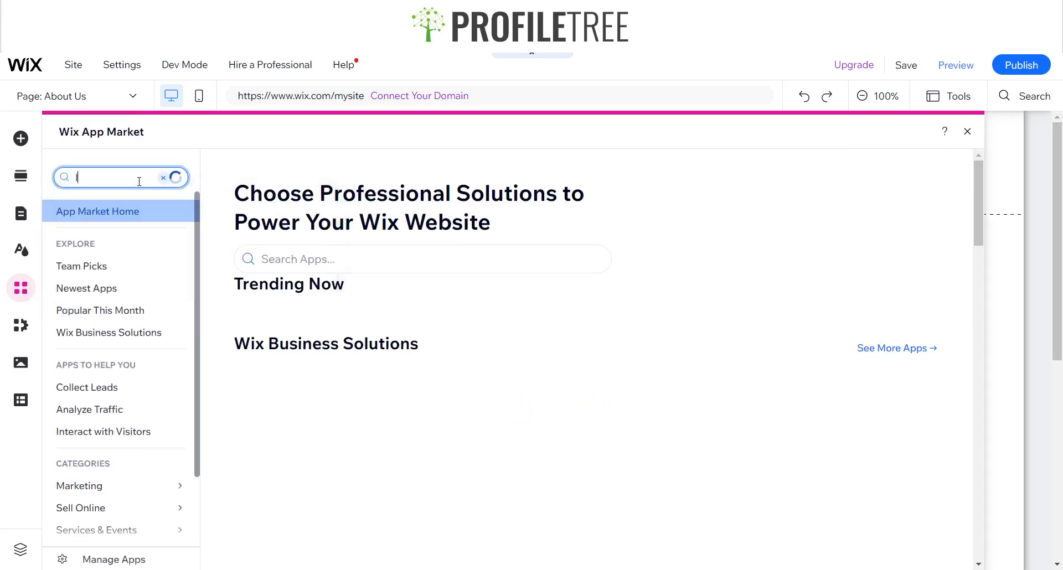
{"action": "type", "text": "Instagram"}
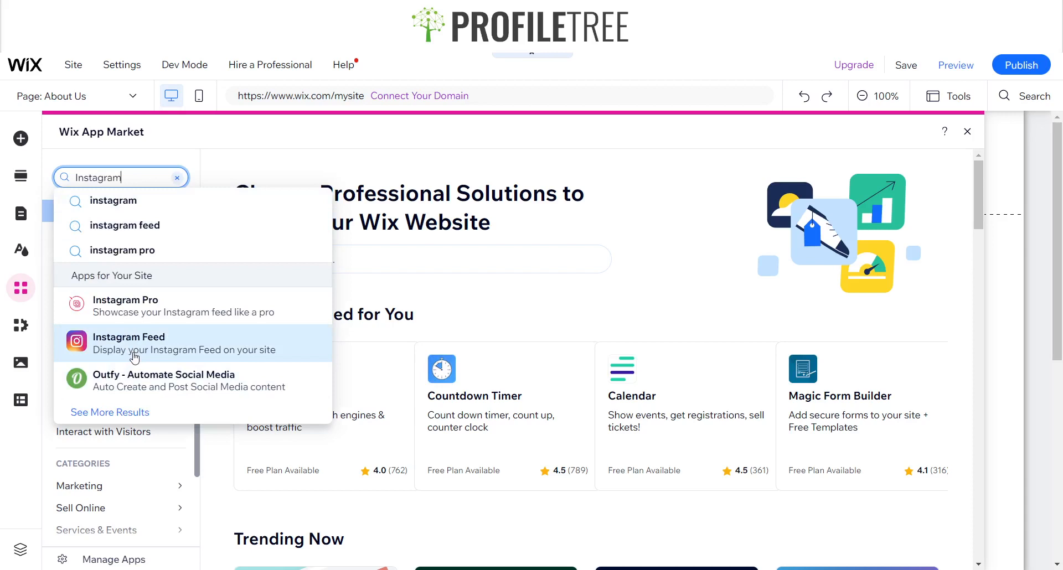
{"action": "left_click", "coordinate": [129, 337]}
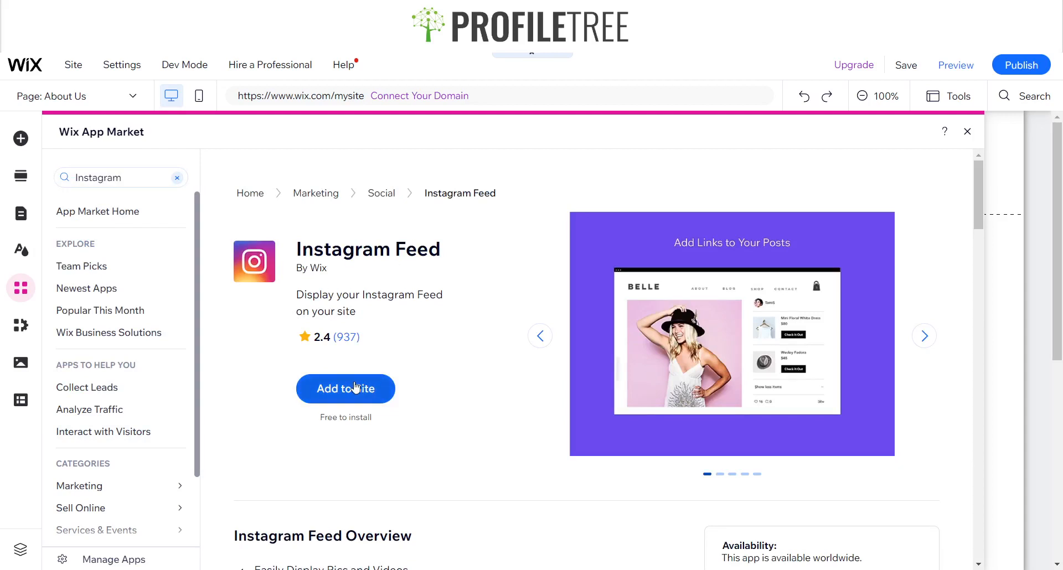
{"action": "mouse_move", "coordinate": [531, 195]}
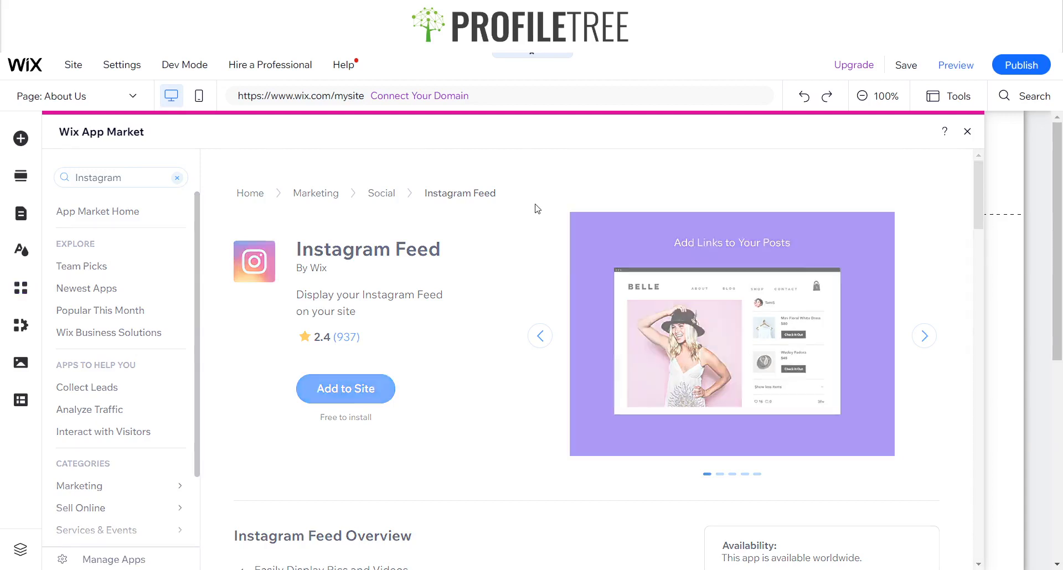
{"action": "left_click", "coordinate": [966, 130]}
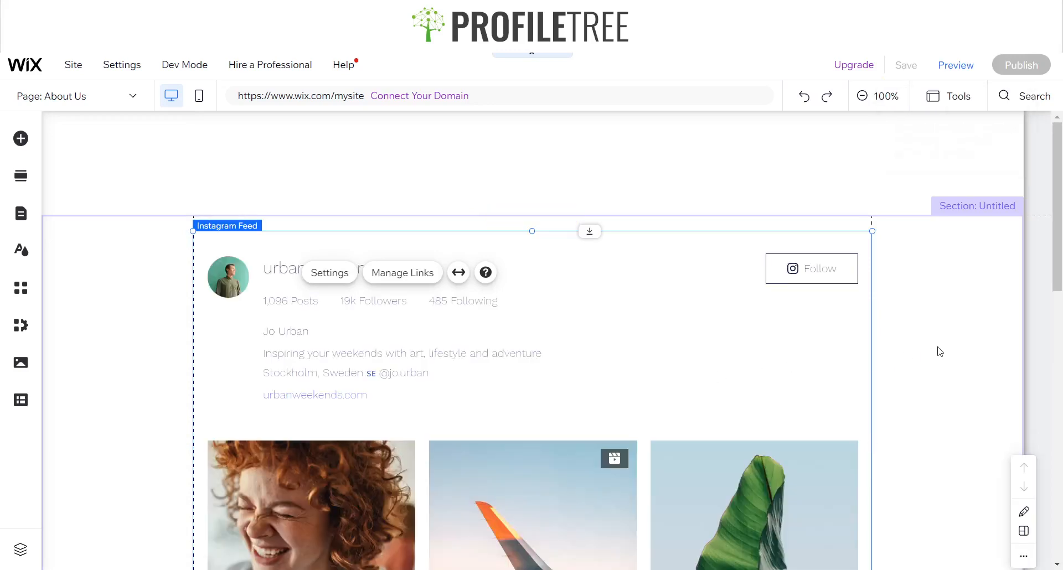
Select the Instagram Feed element and bring up its settings panel.
{"action": "left_click", "coordinate": [906, 65]}
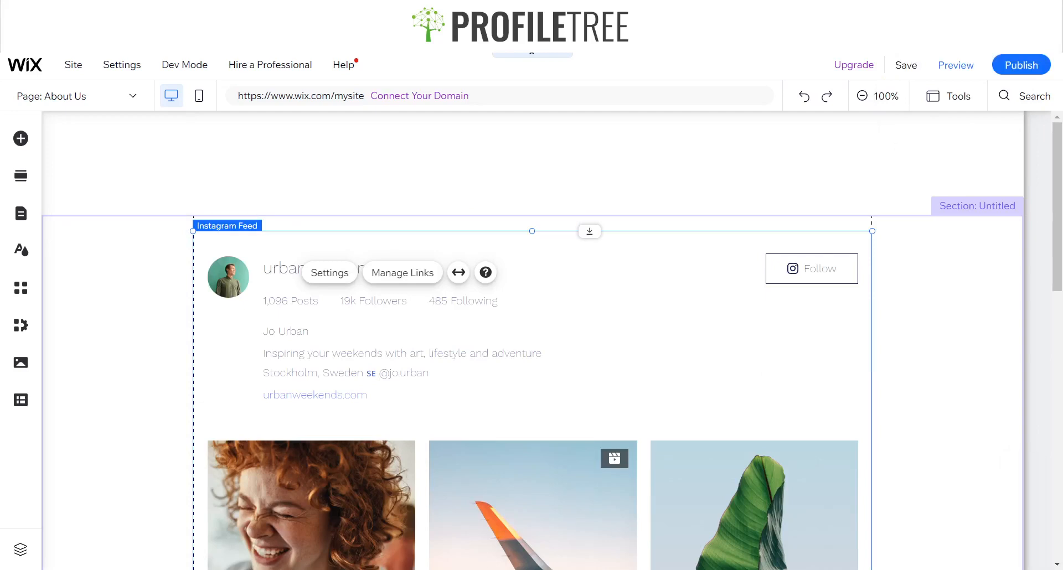
{"action": "mouse_move", "coordinate": [602, 305]}
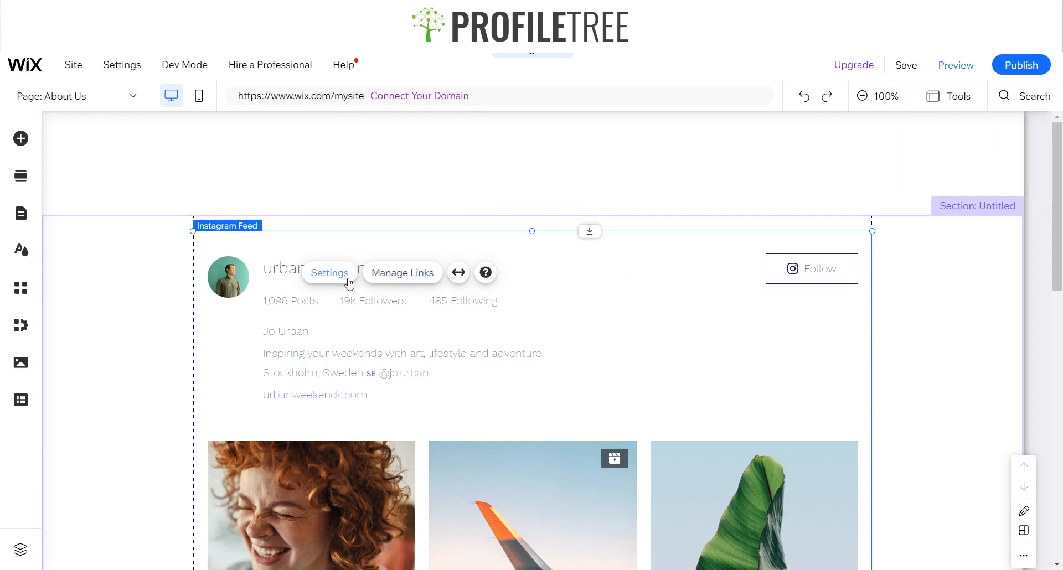
{"action": "left_click", "coordinate": [328, 273]}
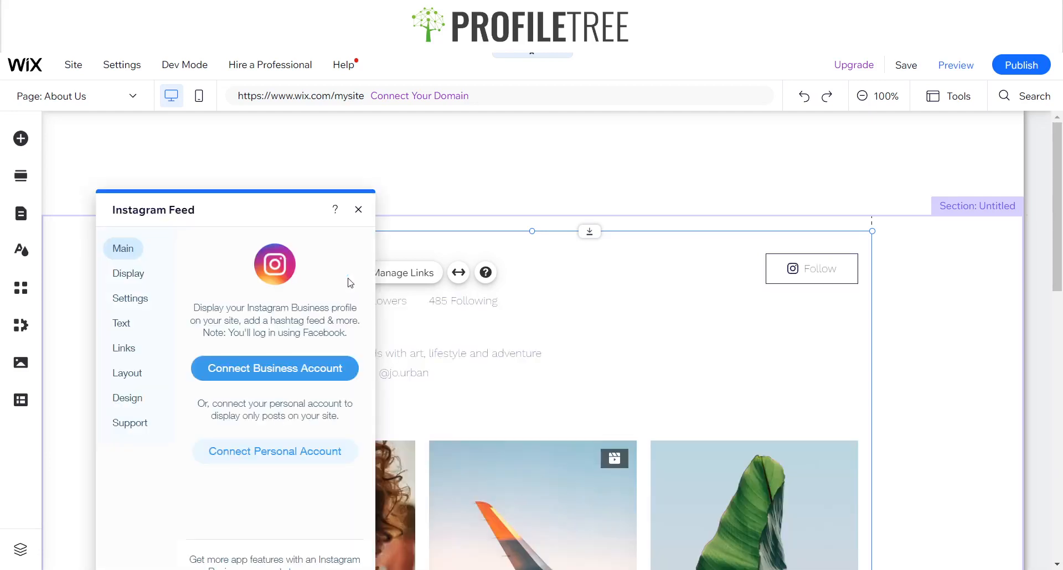
In Display, hide the profile photo, following count and Follow button, then reopen the feed settings.
{"action": "left_click", "coordinate": [128, 273]}
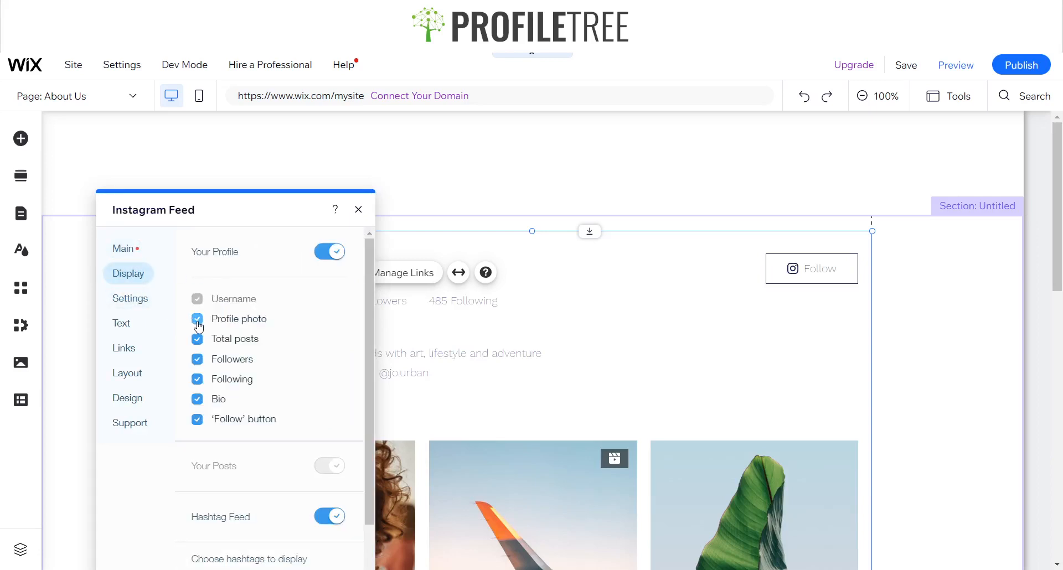
{"action": "left_click", "coordinate": [197, 318]}
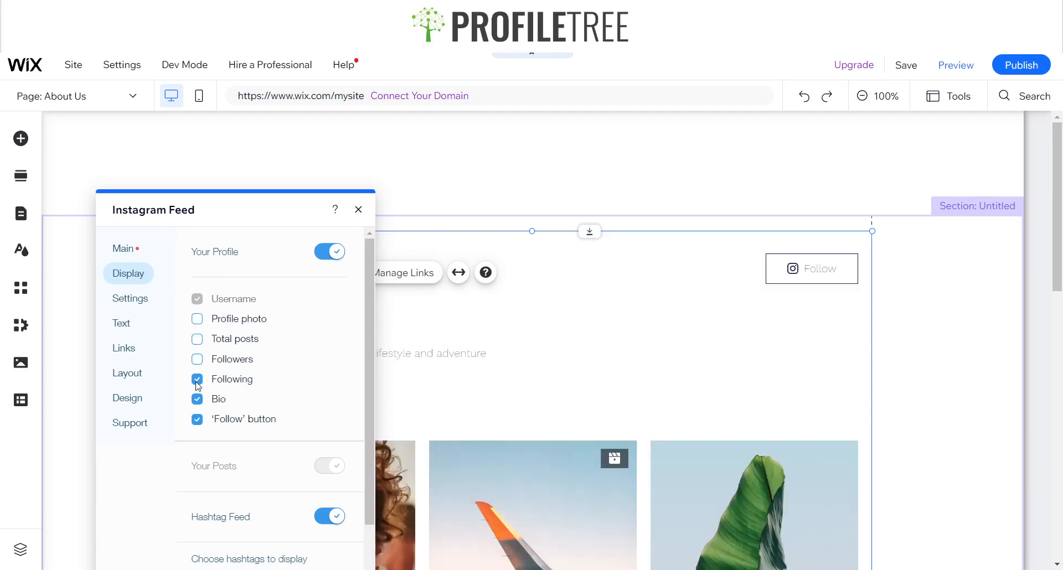
{"action": "left_click", "coordinate": [197, 379]}
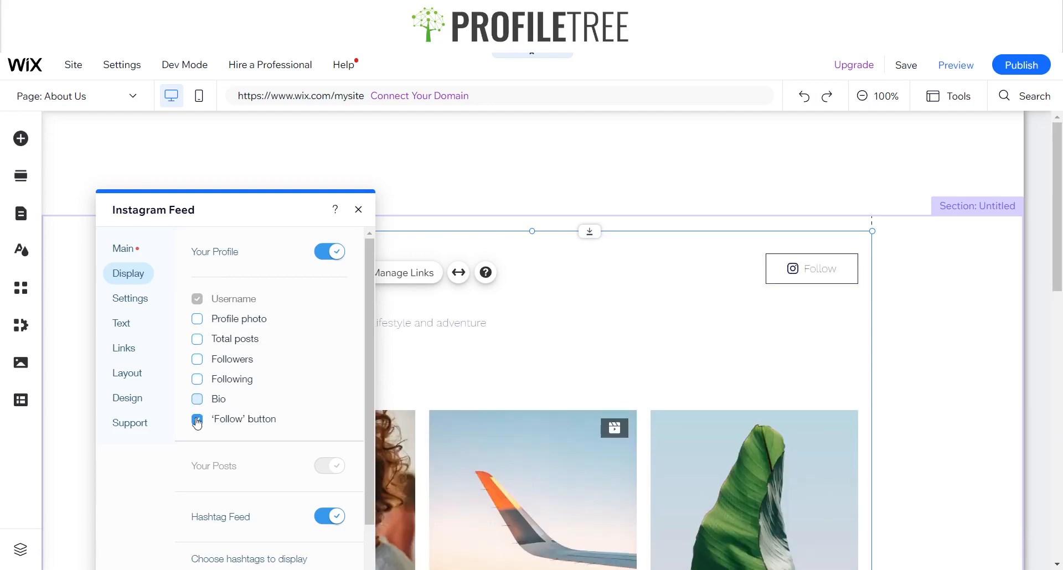
{"action": "left_click", "coordinate": [197, 418]}
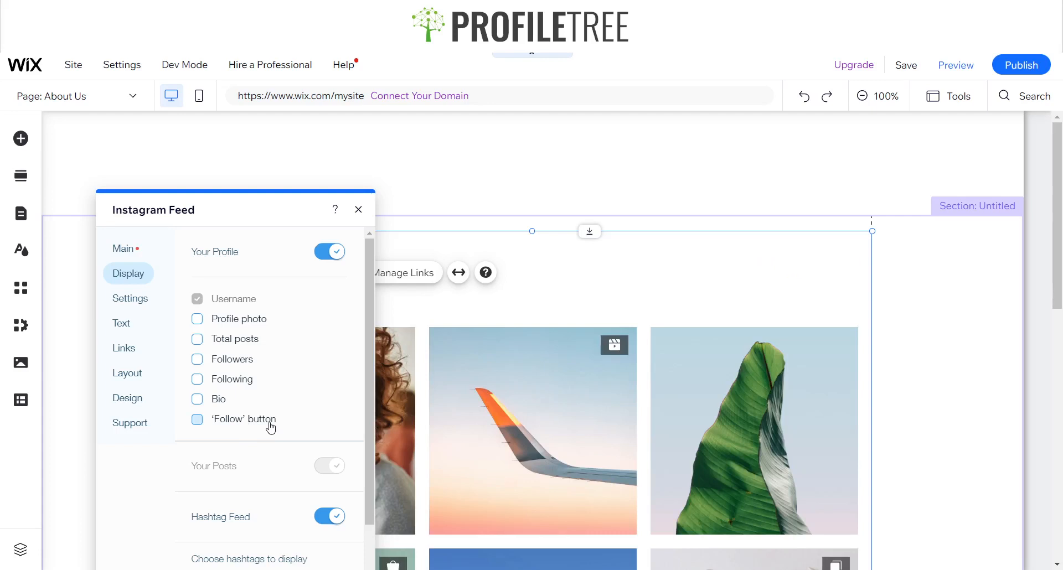
{"action": "left_click", "coordinate": [357, 210]}
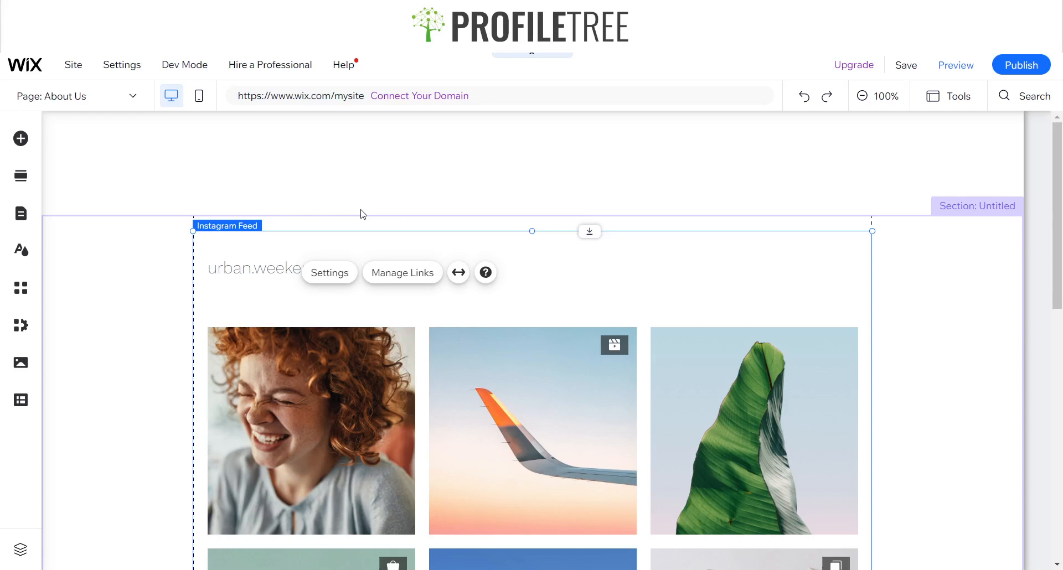
{"action": "left_click", "coordinate": [330, 272]}
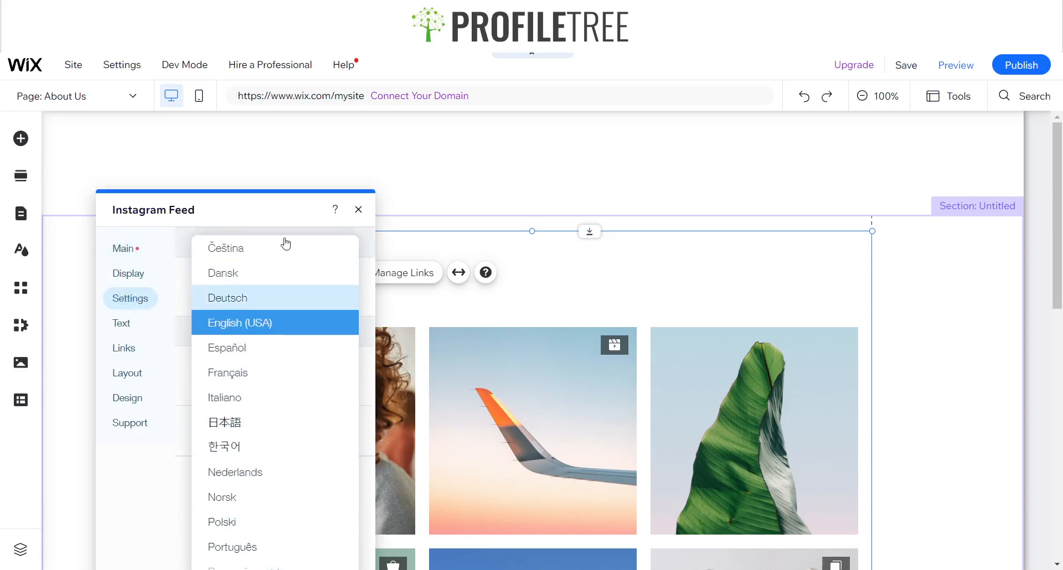
Keep English (USA) and full-screen post expansion, then start a preview of the About Us page.
{"action": "left_click", "coordinate": [239, 322]}
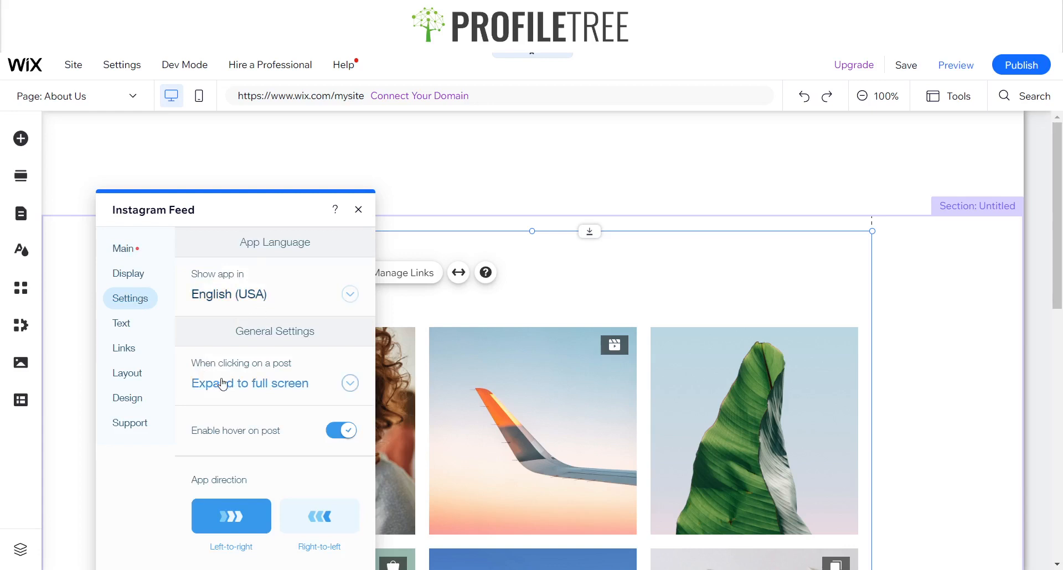
{"action": "left_click", "coordinate": [273, 383]}
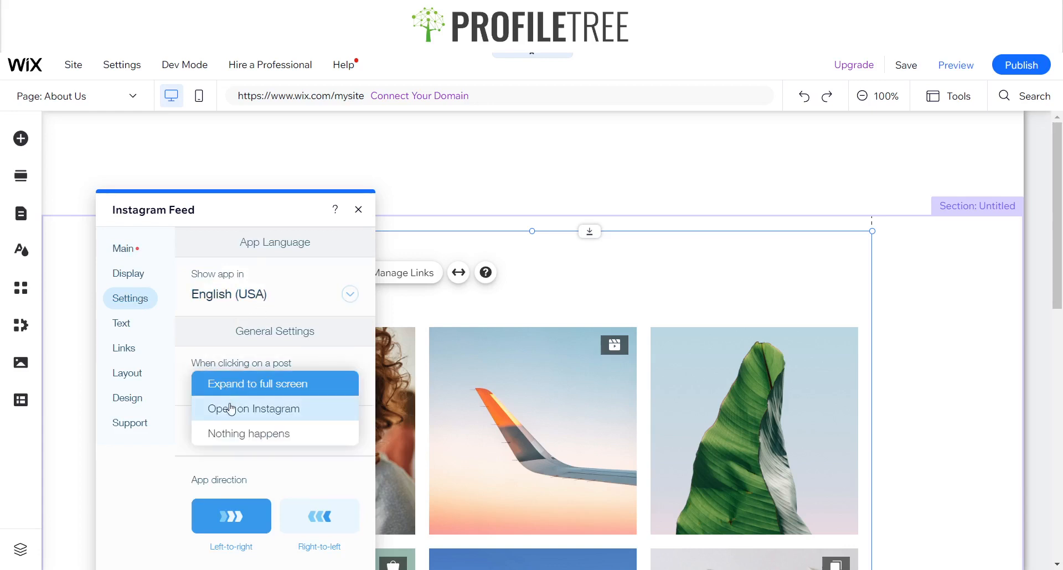
{"action": "left_click", "coordinate": [253, 408]}
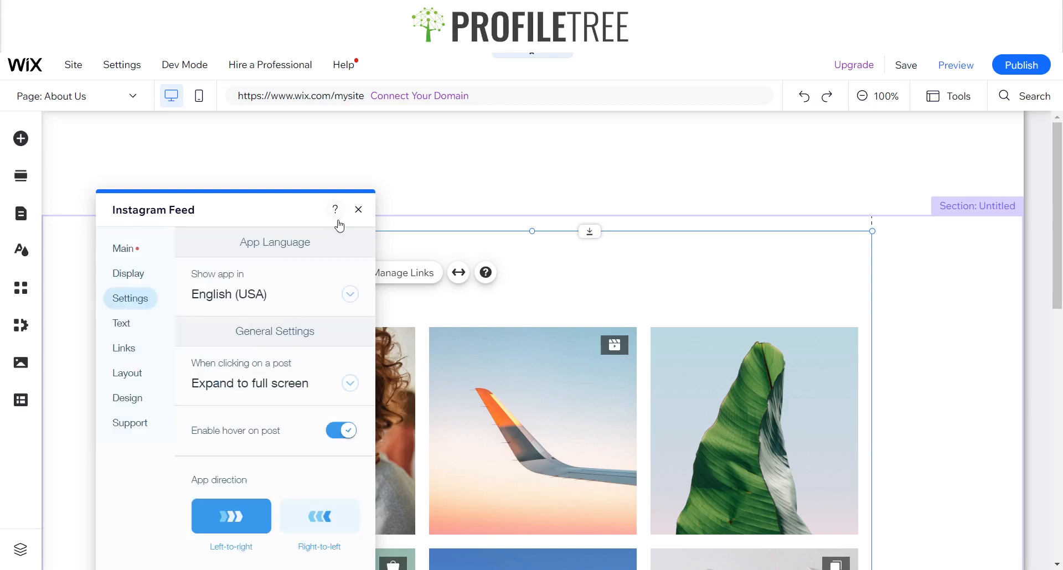
{"action": "left_click", "coordinate": [357, 209]}
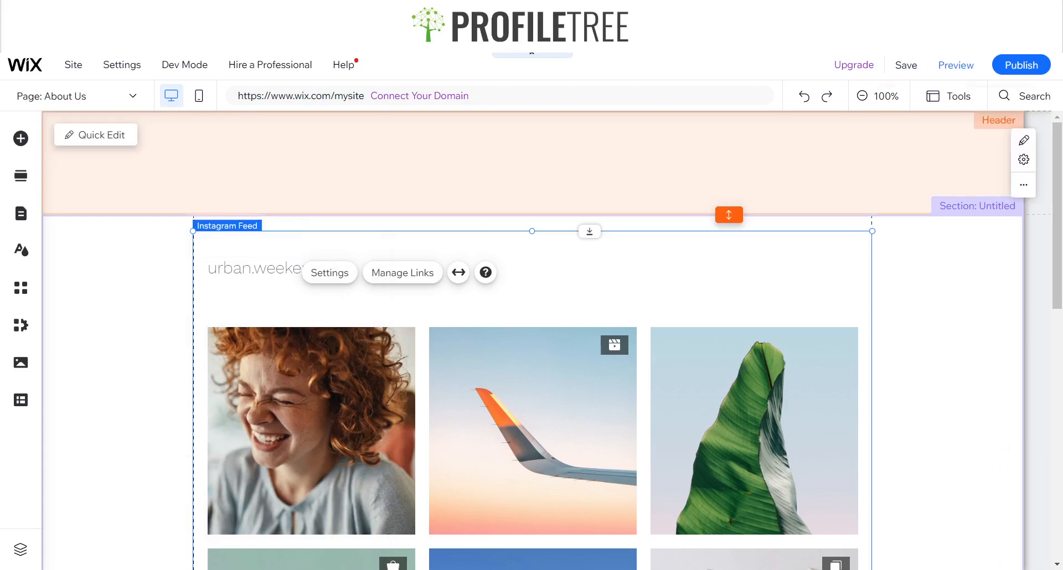
{"action": "left_click", "coordinate": [953, 65]}
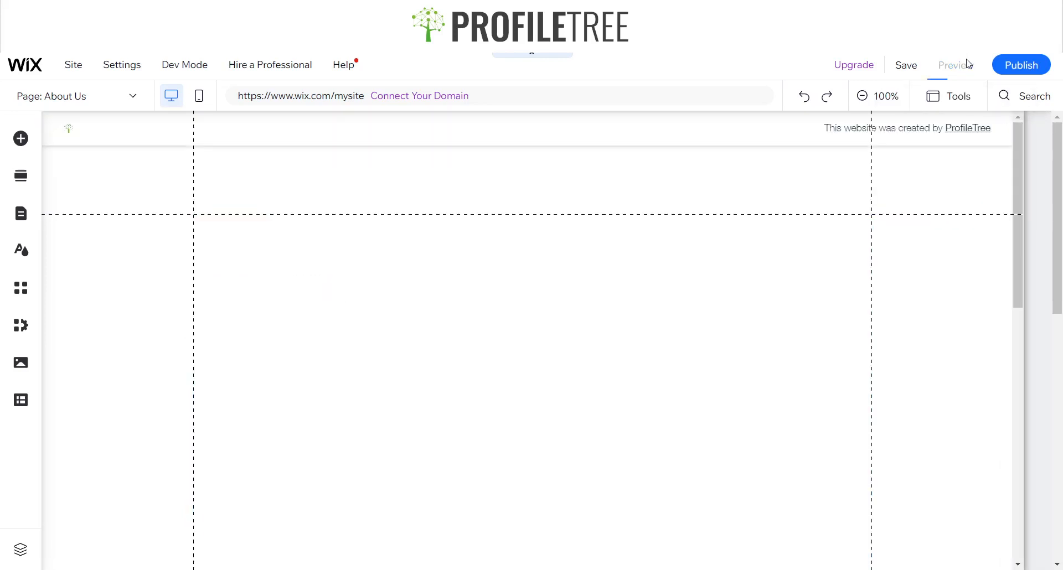
In Preview, open the first post's popup with comments, close it and return to the editor.
{"action": "left_click", "coordinate": [953, 64]}
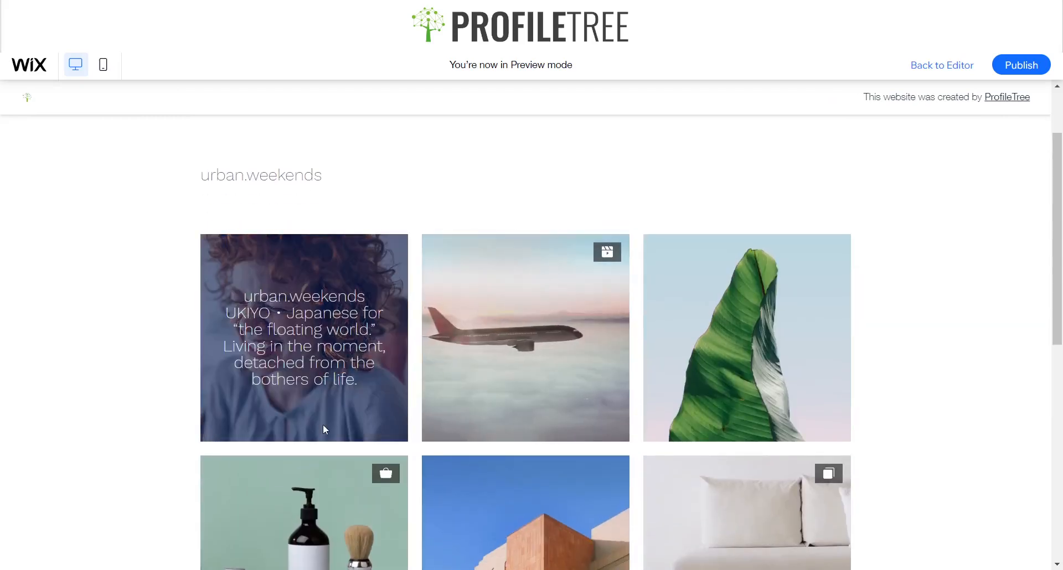
{"action": "left_click", "coordinate": [304, 336]}
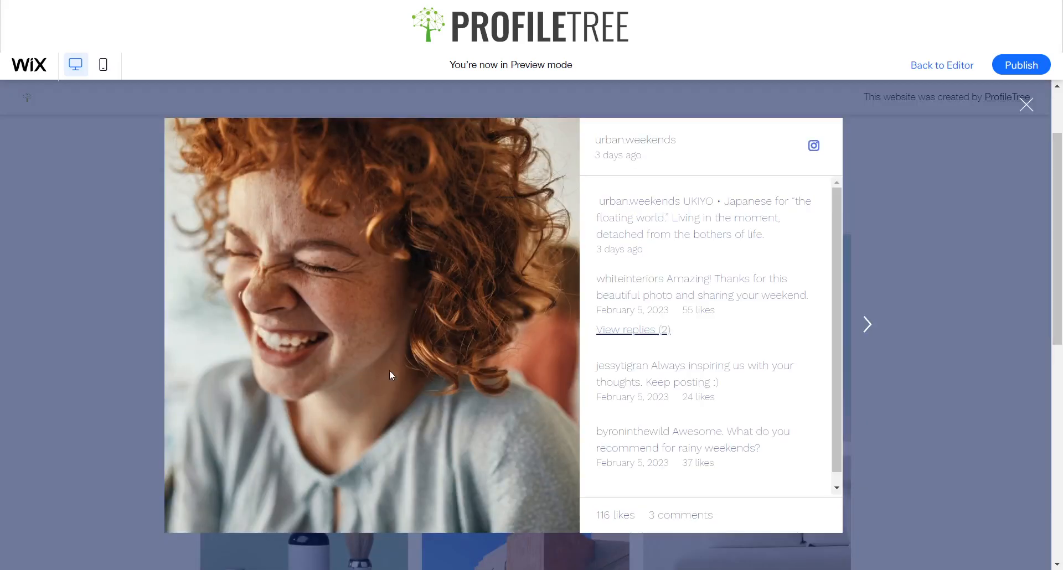
{"action": "mouse_move", "coordinate": [1046, 98]}
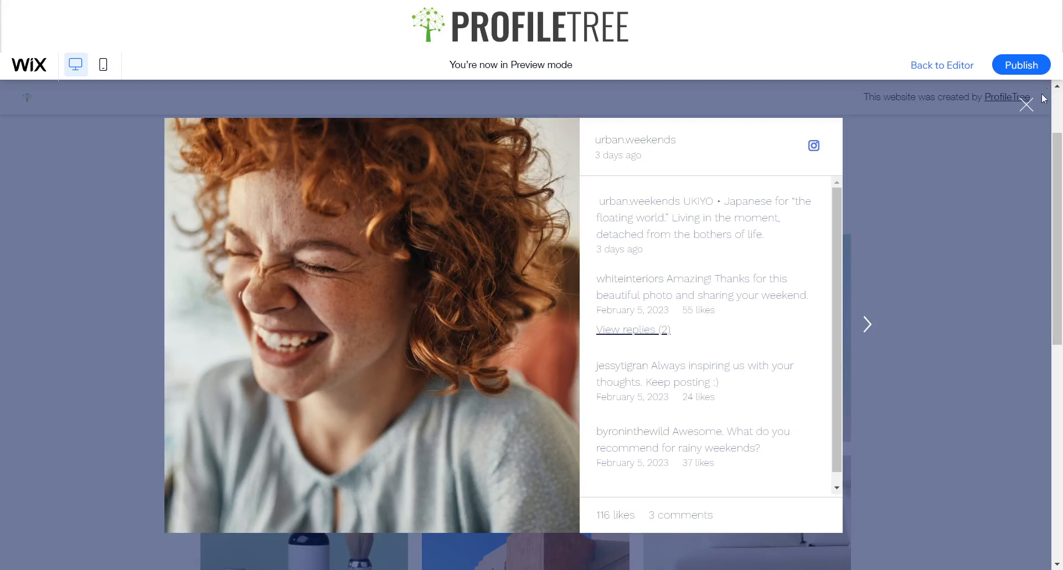
{"action": "left_click", "coordinate": [1025, 104]}
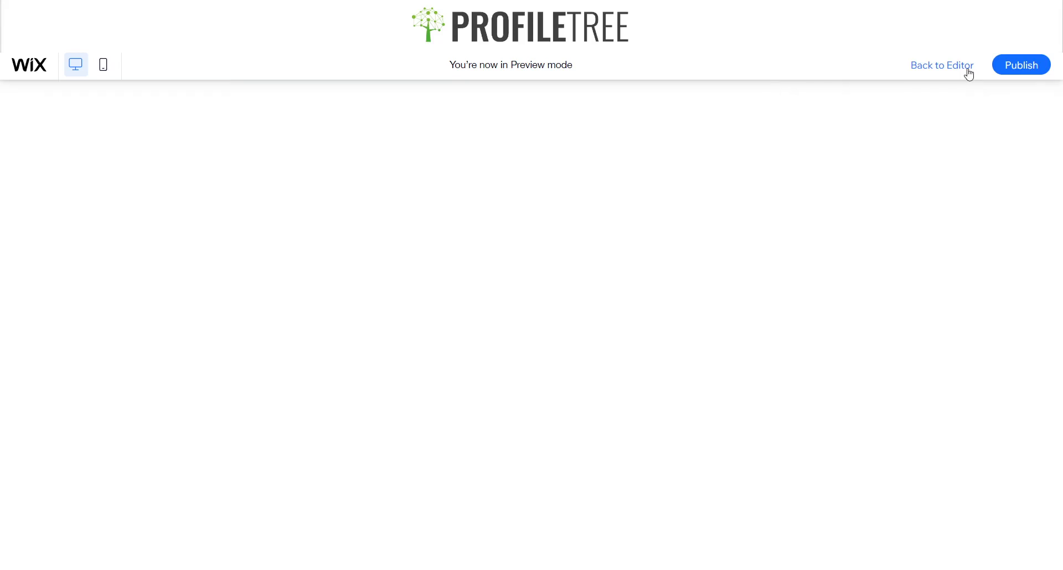
{"action": "left_click", "coordinate": [941, 65]}
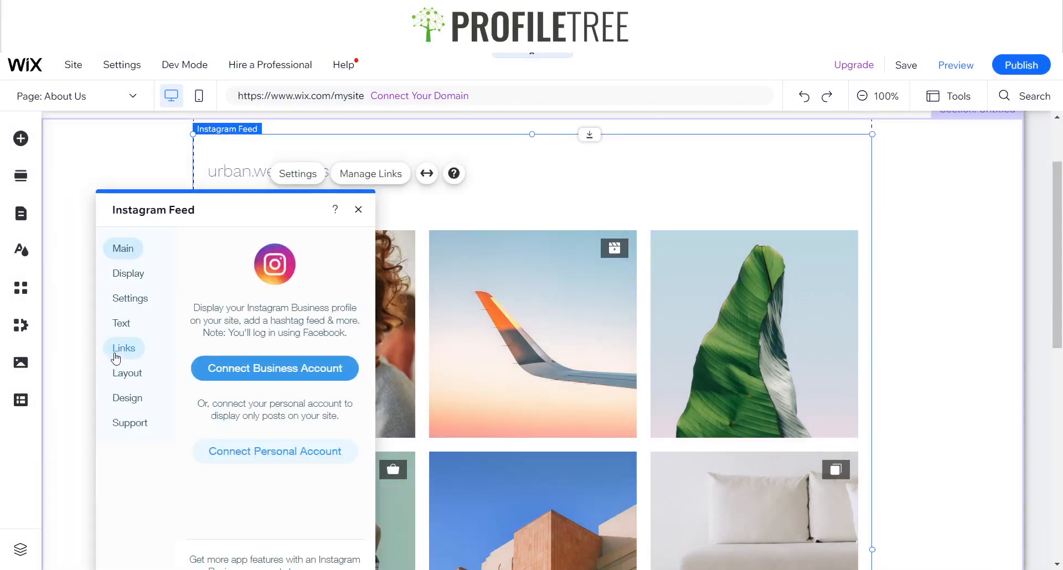
Step through the feed's Text, Links and Layout settings, ending on the Design options.
{"action": "left_click", "coordinate": [122, 322]}
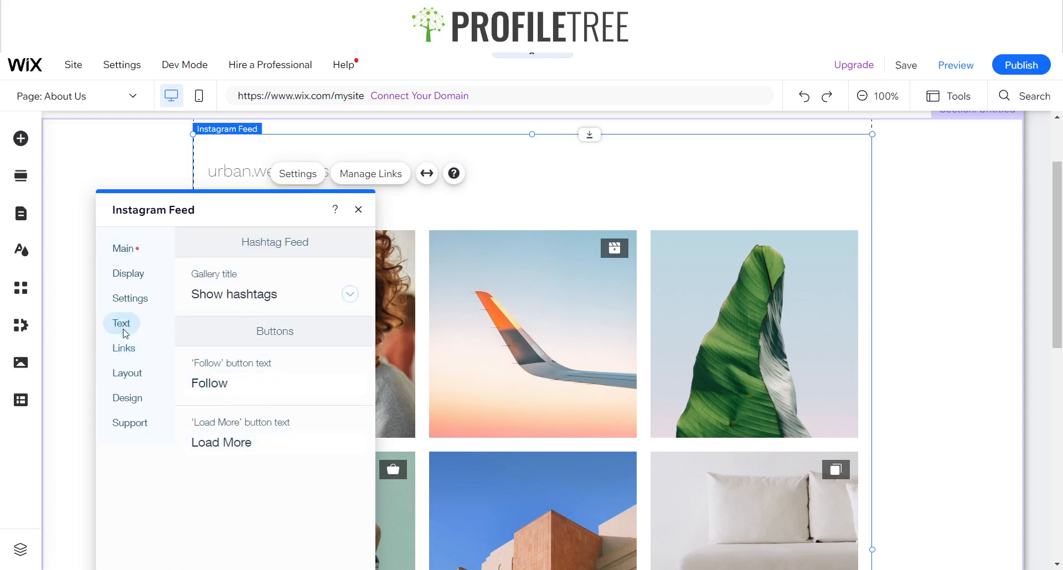
{"action": "left_click", "coordinate": [123, 348]}
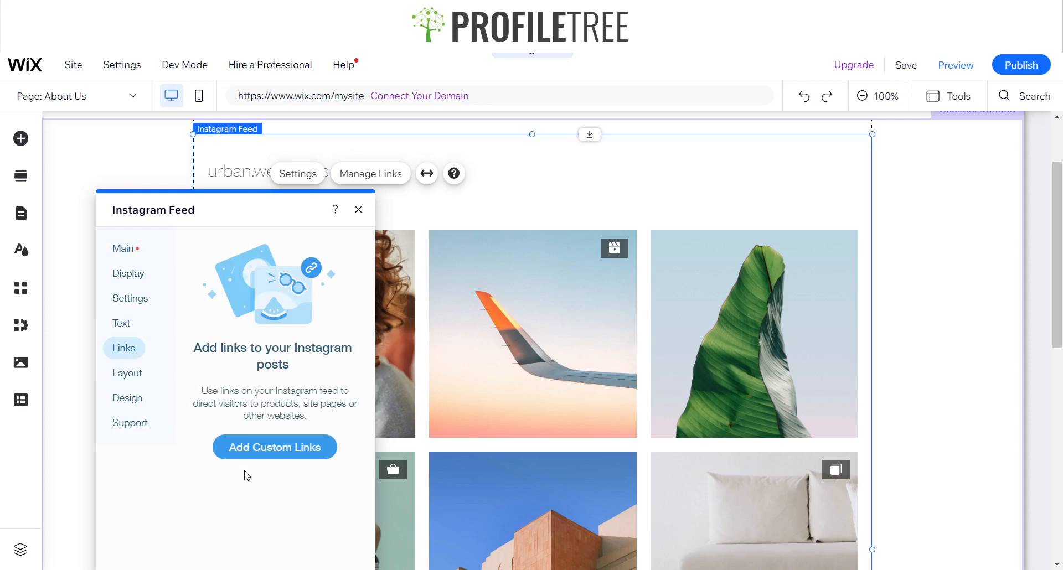
{"action": "left_click", "coordinate": [126, 373]}
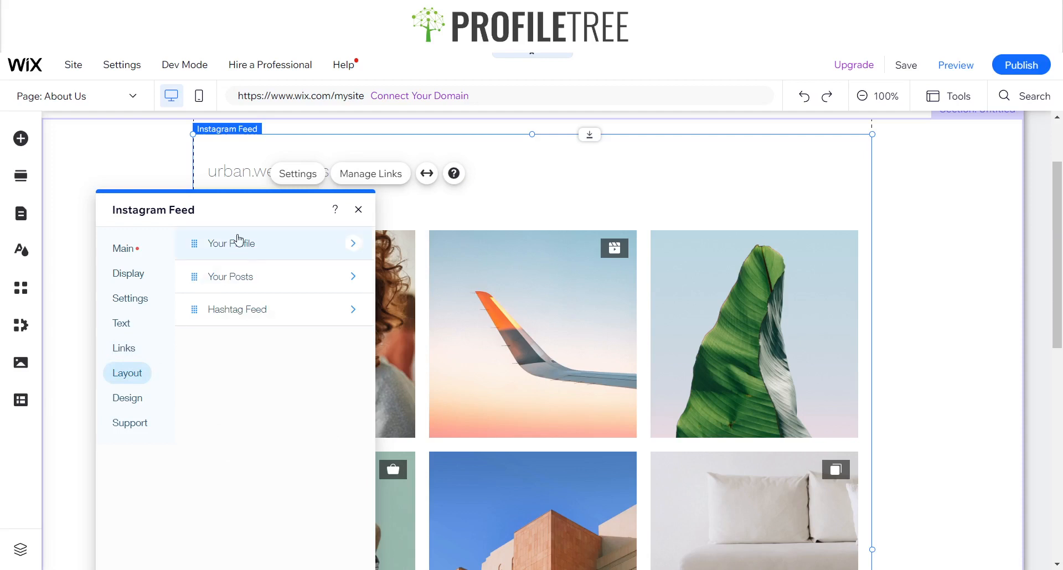
{"action": "mouse_move", "coordinate": [237, 309]}
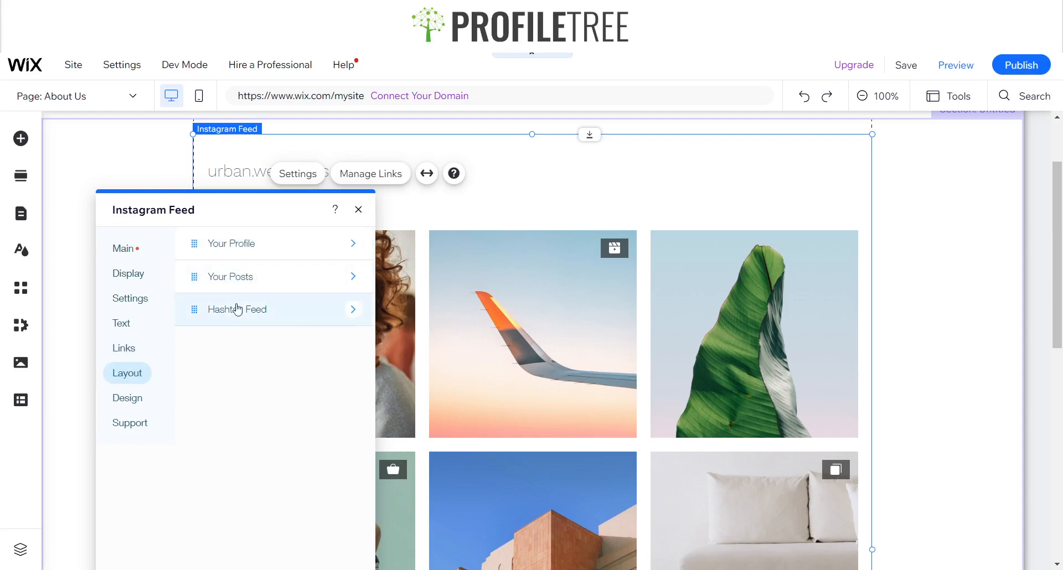
{"action": "left_click", "coordinate": [127, 397]}
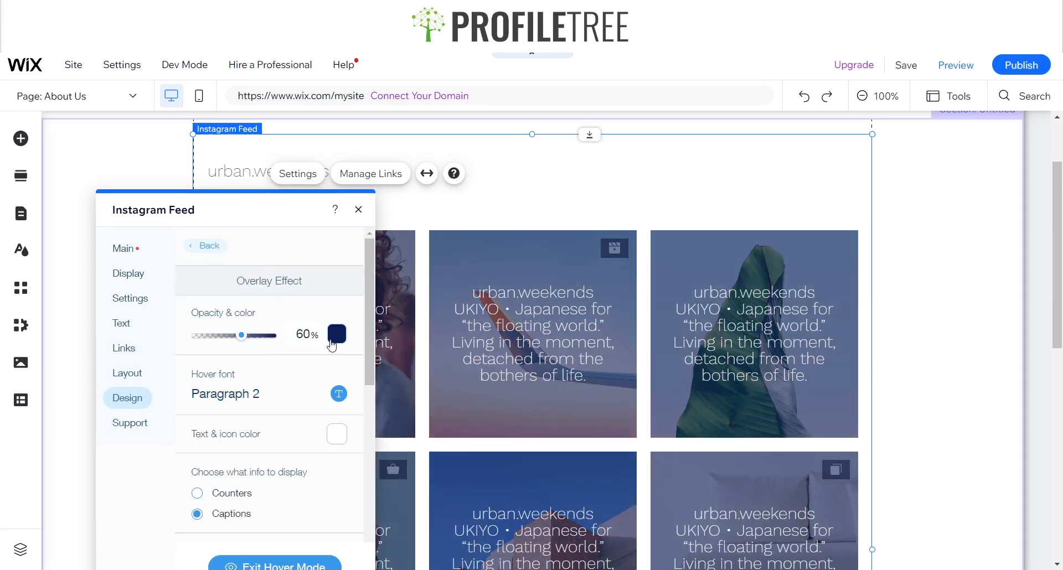
Make the hover overlay black, try no effect, then restore the fade-in effect.
{"action": "left_click", "coordinate": [336, 335]}
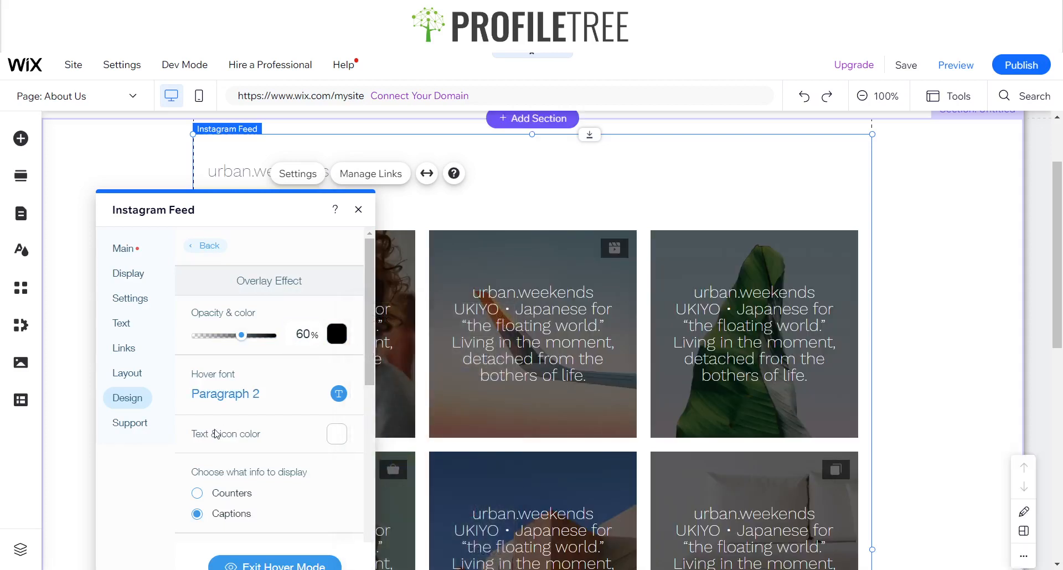
{"action": "scroll", "scroll_direction": "down", "scroll_amount": 3}
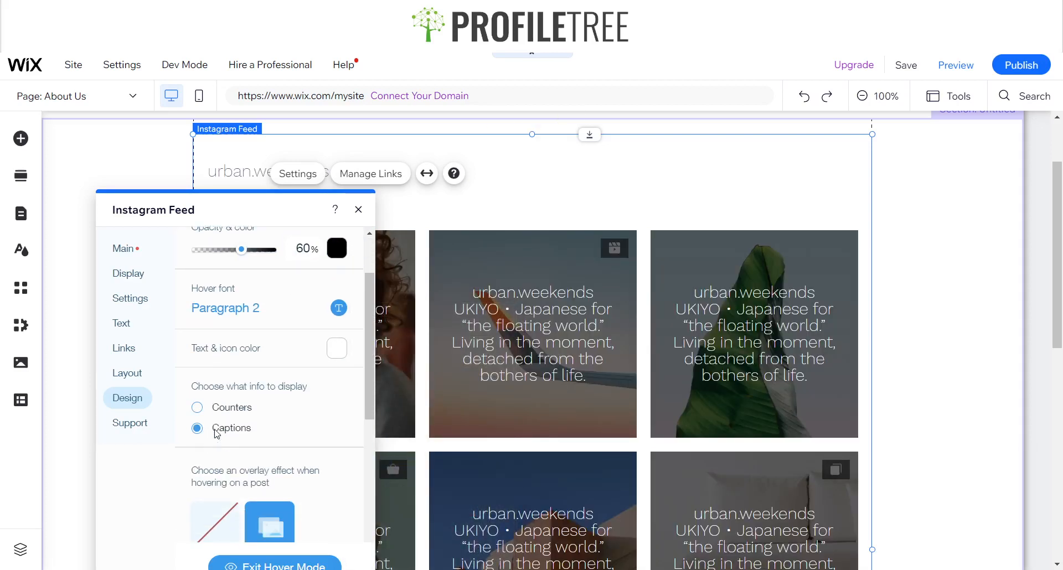
{"action": "scroll", "scroll_direction": "down", "scroll_amount": 3}
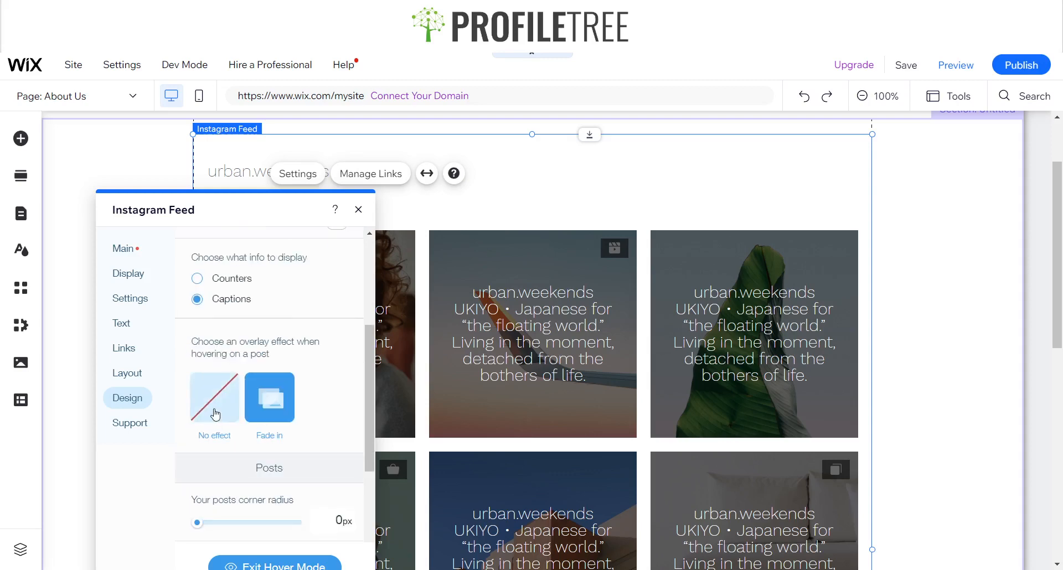
{"action": "left_click", "coordinate": [214, 397]}
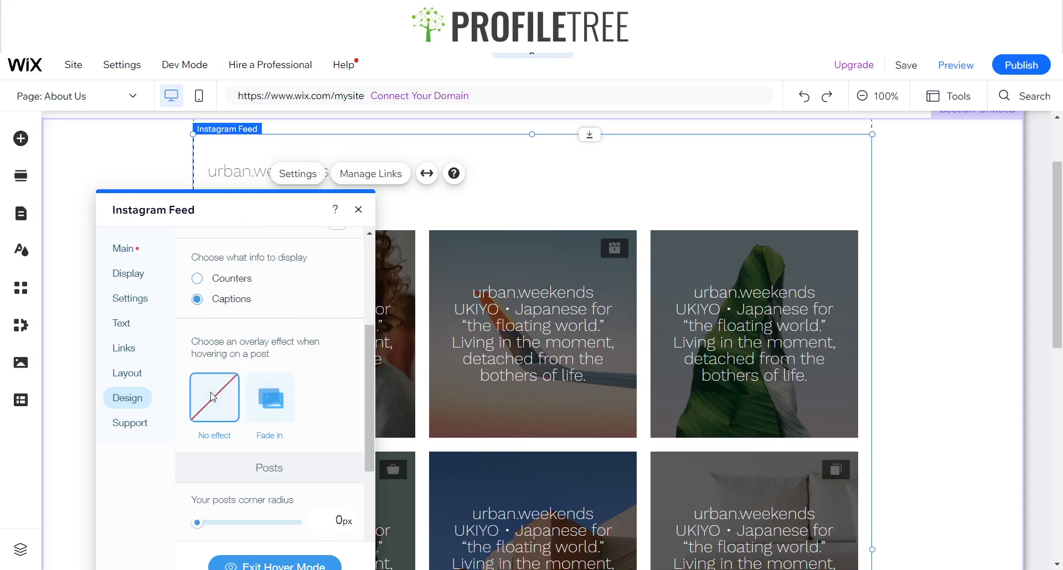
{"action": "left_click", "coordinate": [269, 397]}
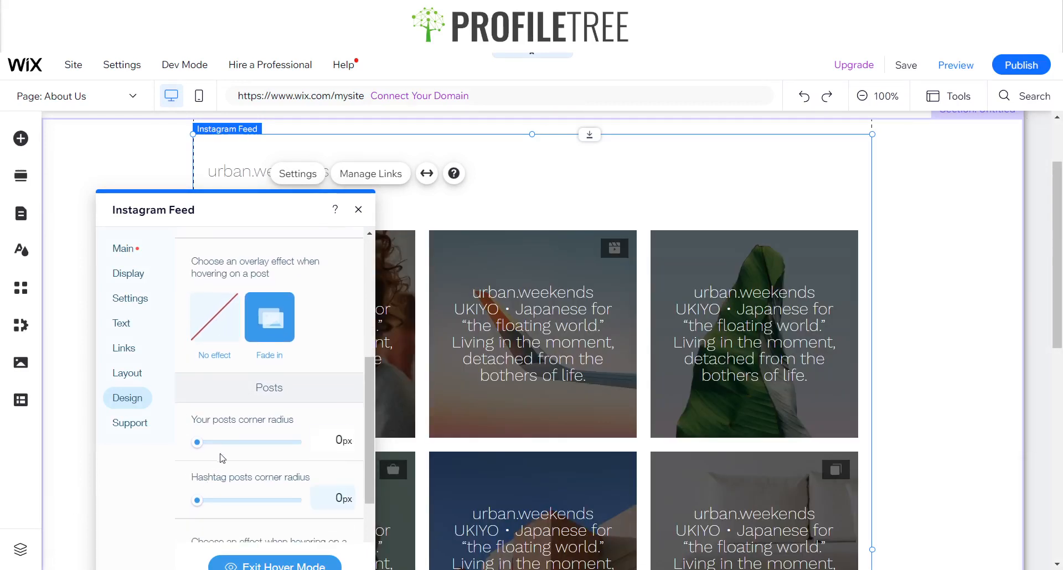
Set the posts' corner radius to 15px using the field and slider.
{"action": "left_click", "coordinate": [332, 440]}
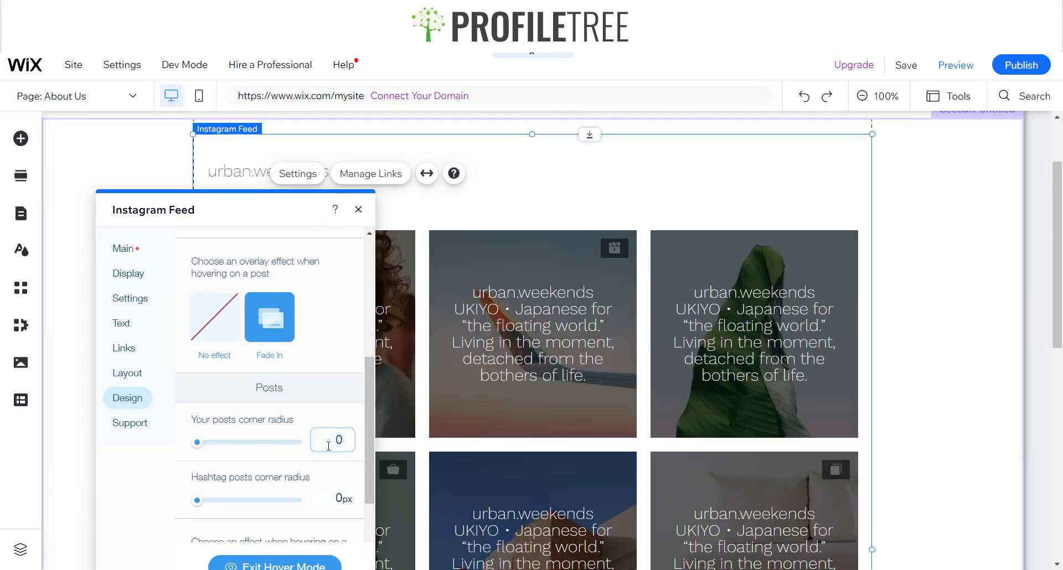
{"action": "left_click_drag", "start_coordinate": [197, 442], "coordinate": [217, 442]}
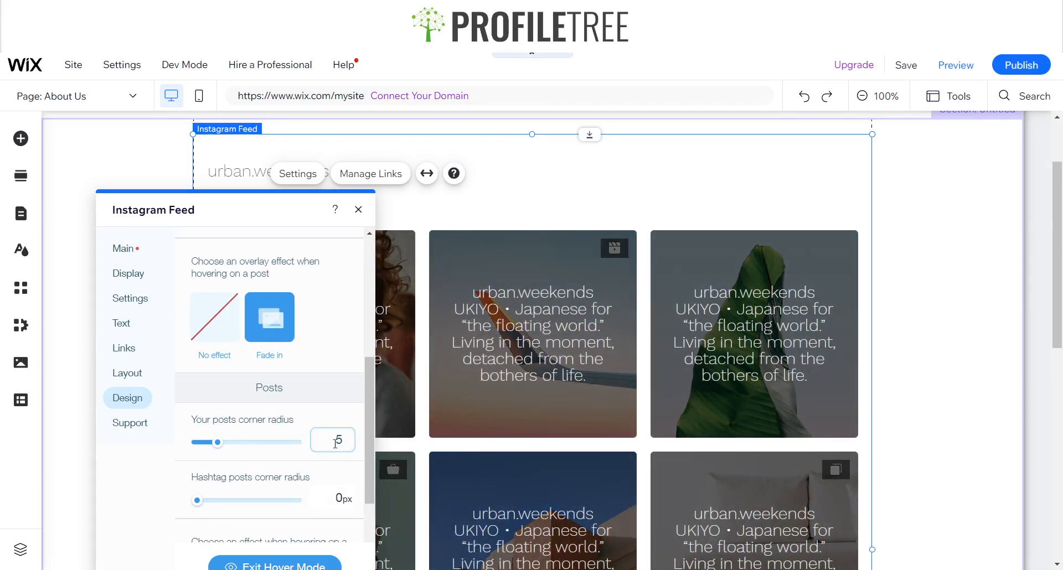
{"action": "left_click_drag", "start_coordinate": [218, 443], "coordinate": [258, 443]}
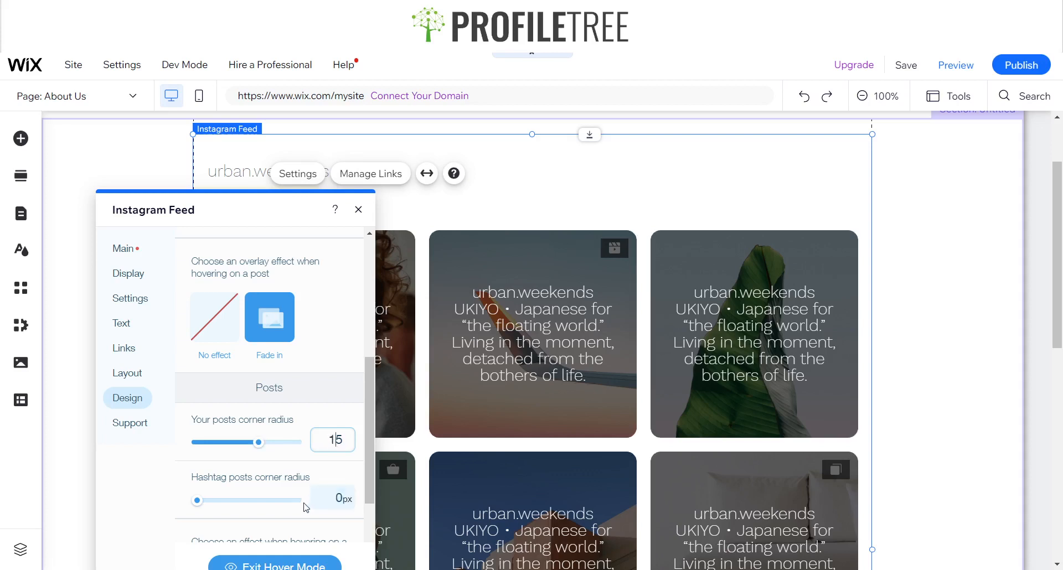
{"action": "mouse_move", "coordinate": [220, 490]}
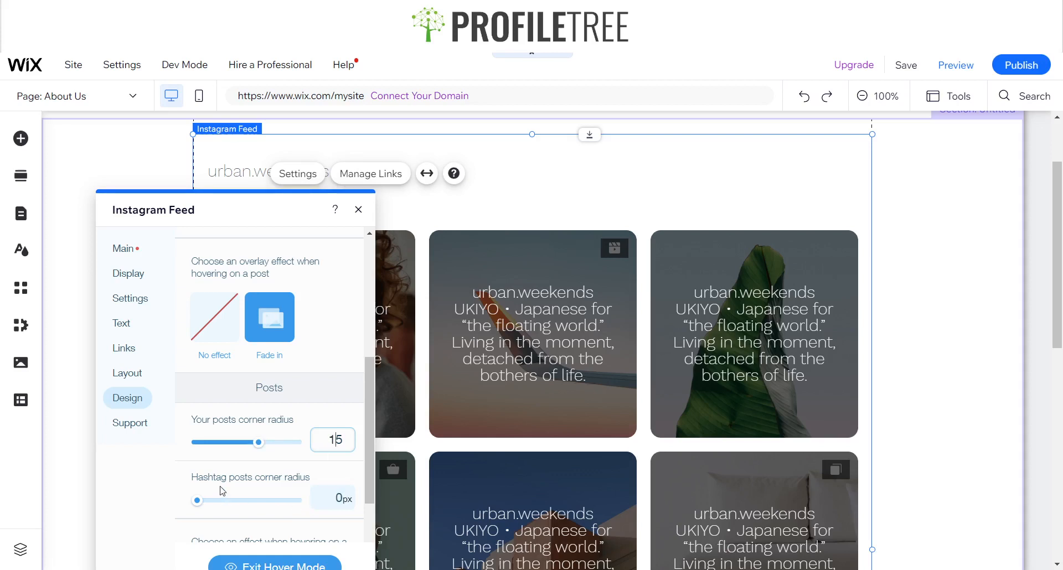
Choose the Zoom in hover effect for the feed's posts.
{"action": "scroll", "scroll_direction": "down", "scroll_amount": 3}
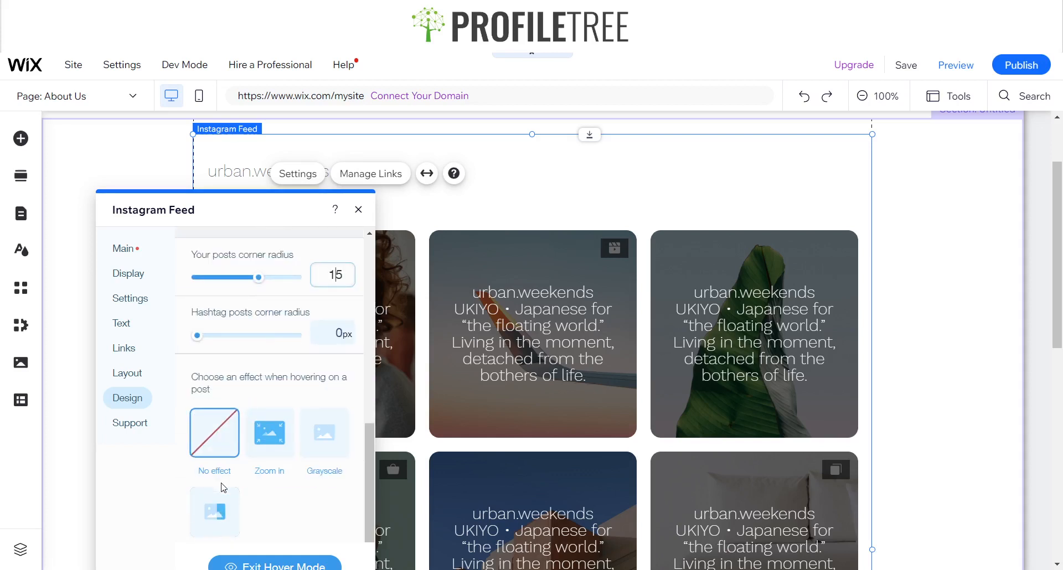
{"action": "left_click", "coordinate": [269, 432]}
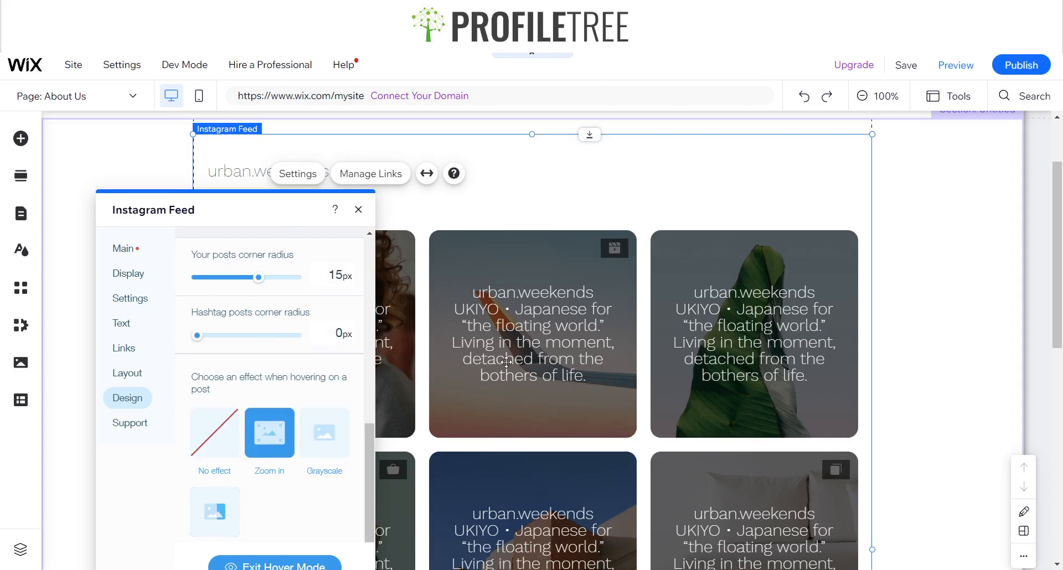
{"action": "scroll", "scroll_direction": "down", "scroll_amount": 3}
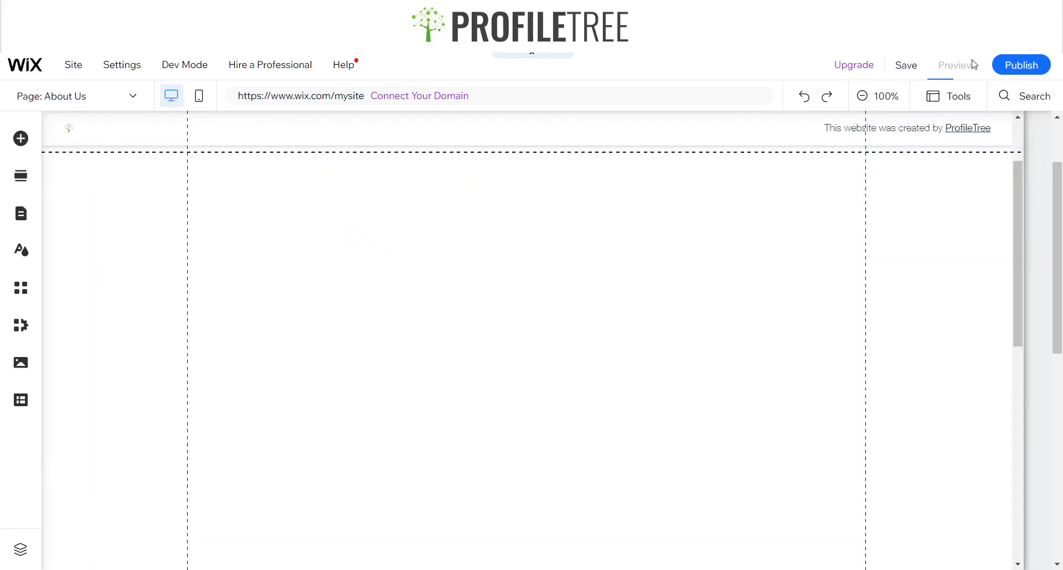
Preview the restyled feed, scroll down to the Load More button, and return to the editor.
{"action": "left_click", "coordinate": [956, 65]}
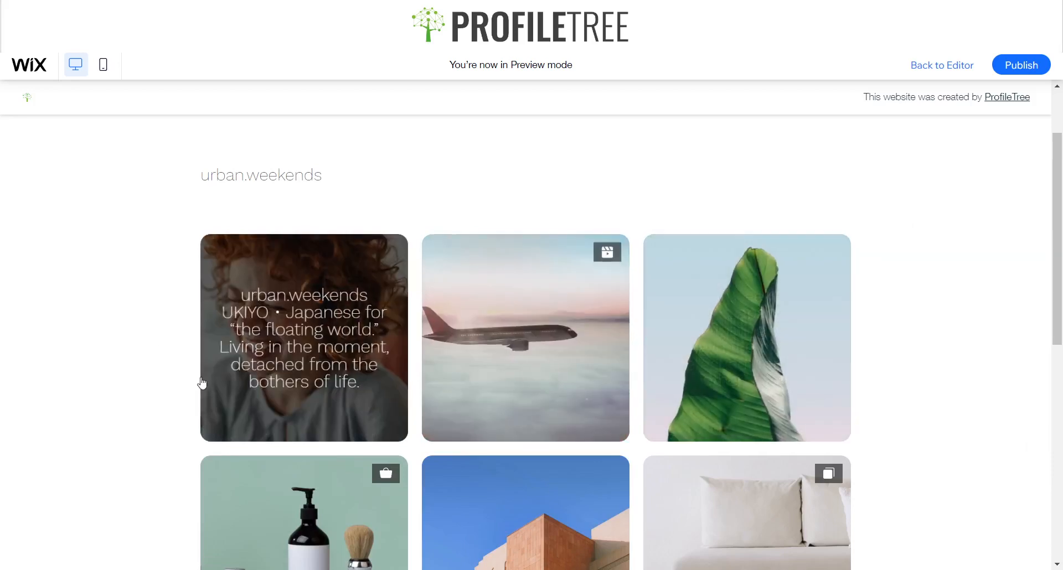
{"action": "scroll", "scroll_direction": "down", "scroll_amount": 3}
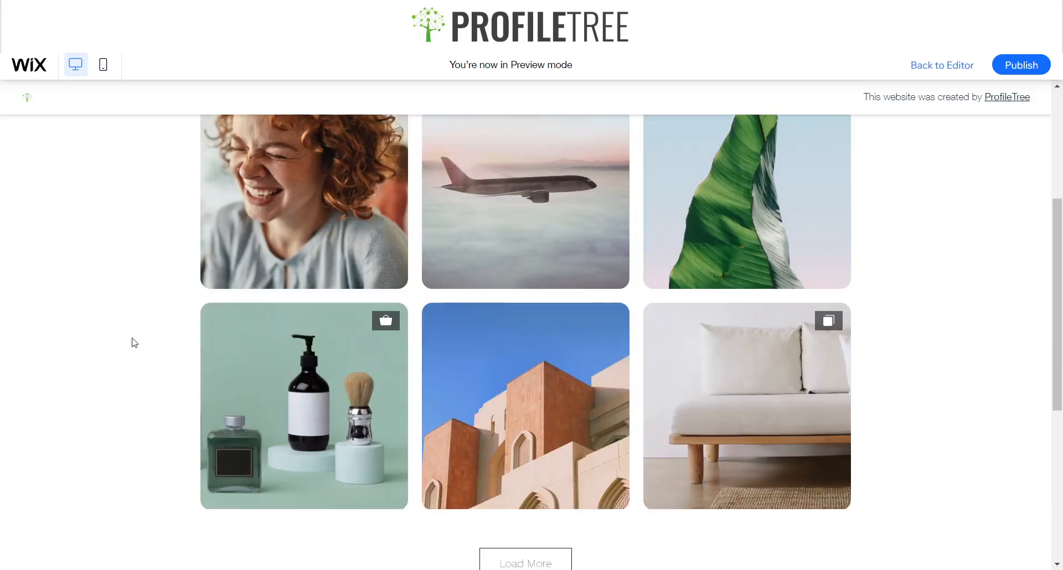
{"action": "scroll", "scroll_direction": "down", "scroll_amount": 3}
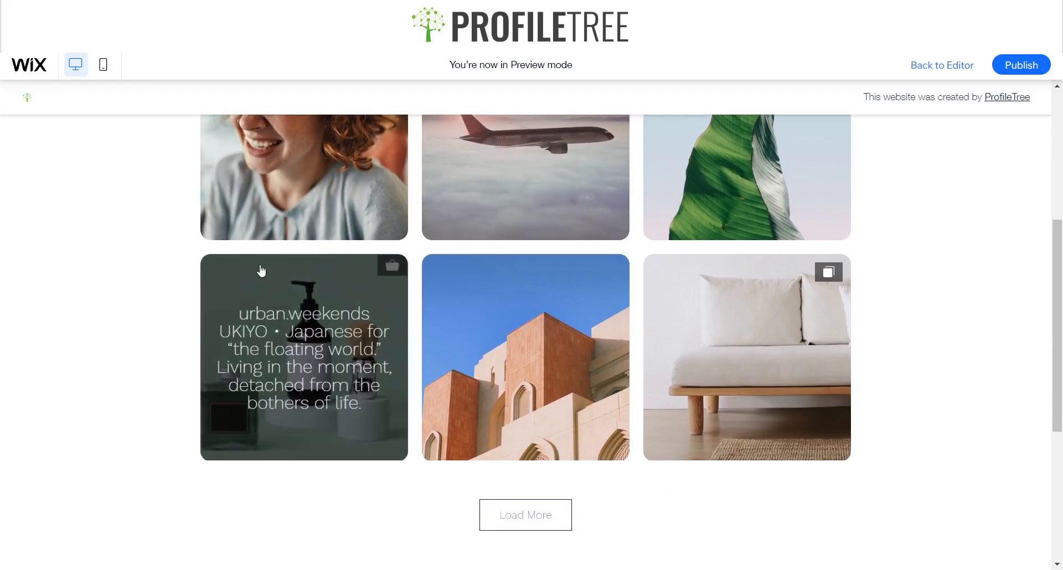
{"action": "left_click", "coordinate": [941, 66]}
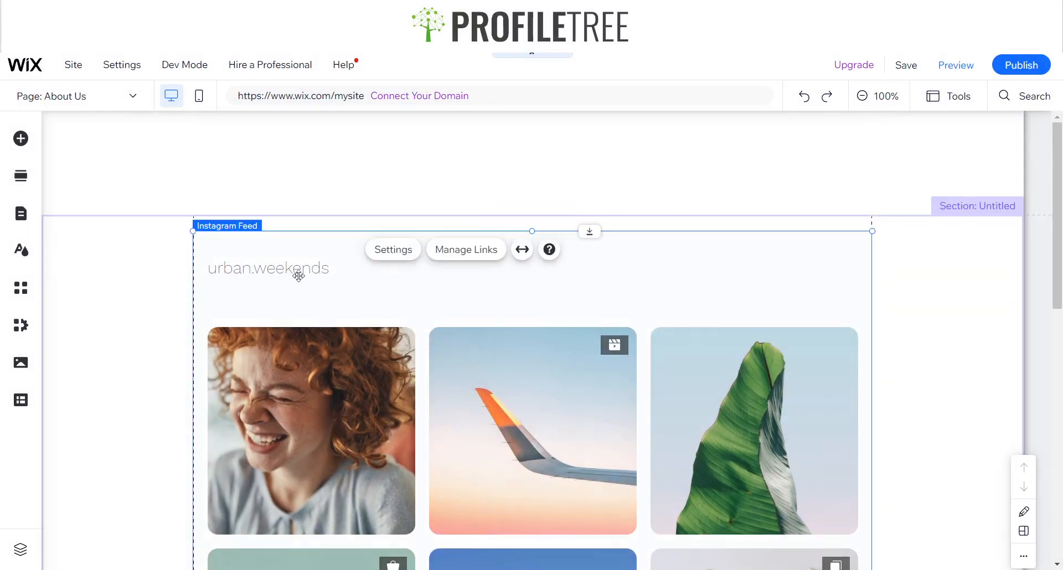
{"action": "mouse_move", "coordinate": [466, 249]}
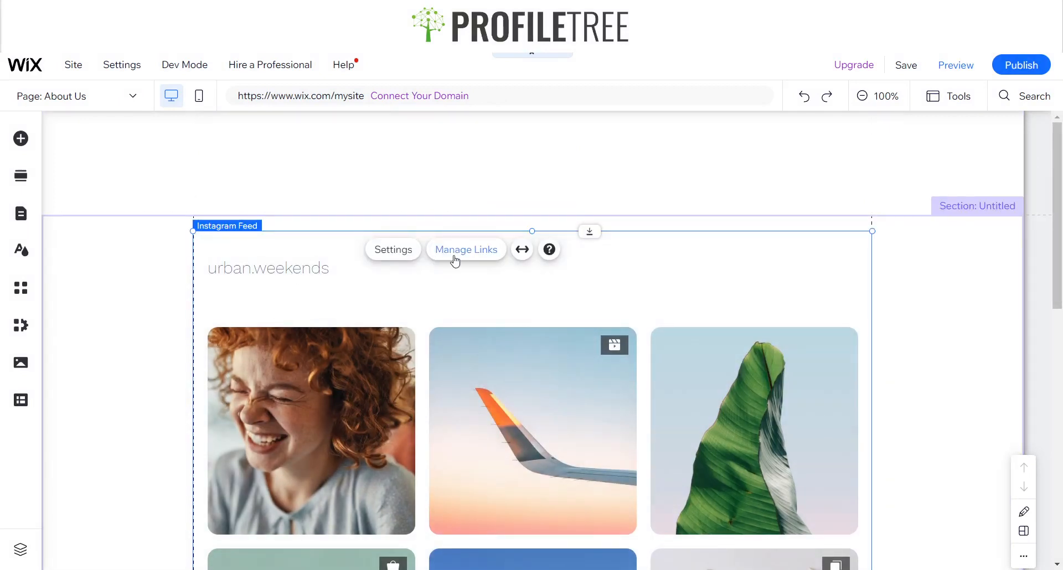
{"action": "left_click", "coordinate": [466, 249]}
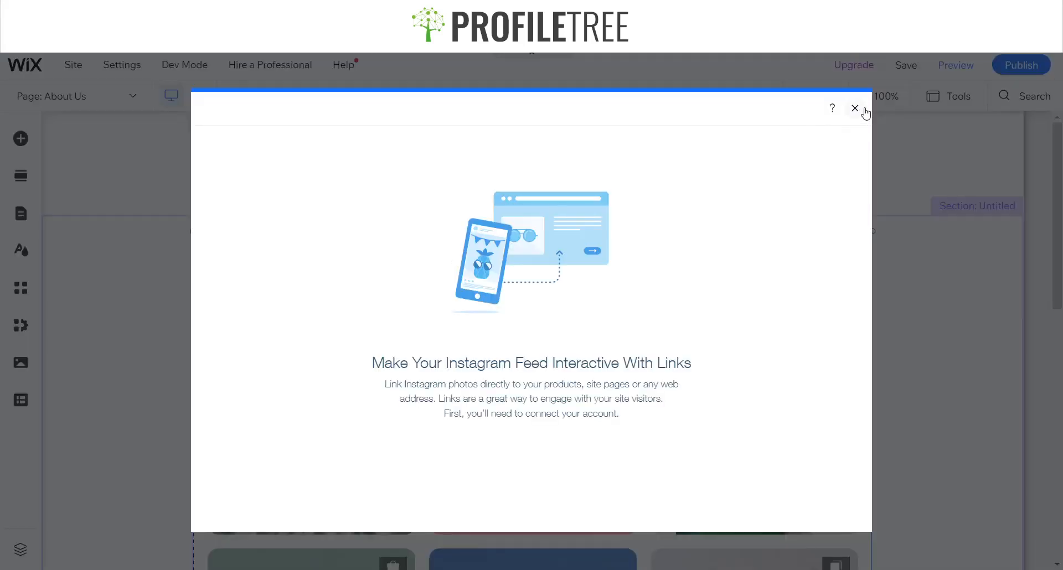
{"action": "left_click", "coordinate": [855, 109]}
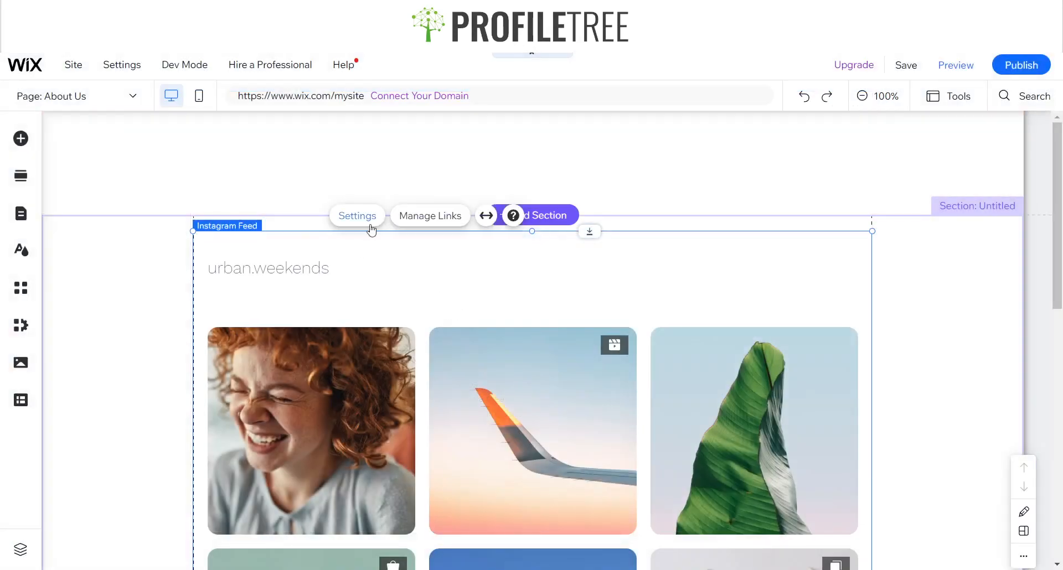
Open the Instagram Feed's Settings to connect a personal Instagram account.
{"action": "left_click", "coordinate": [356, 216]}
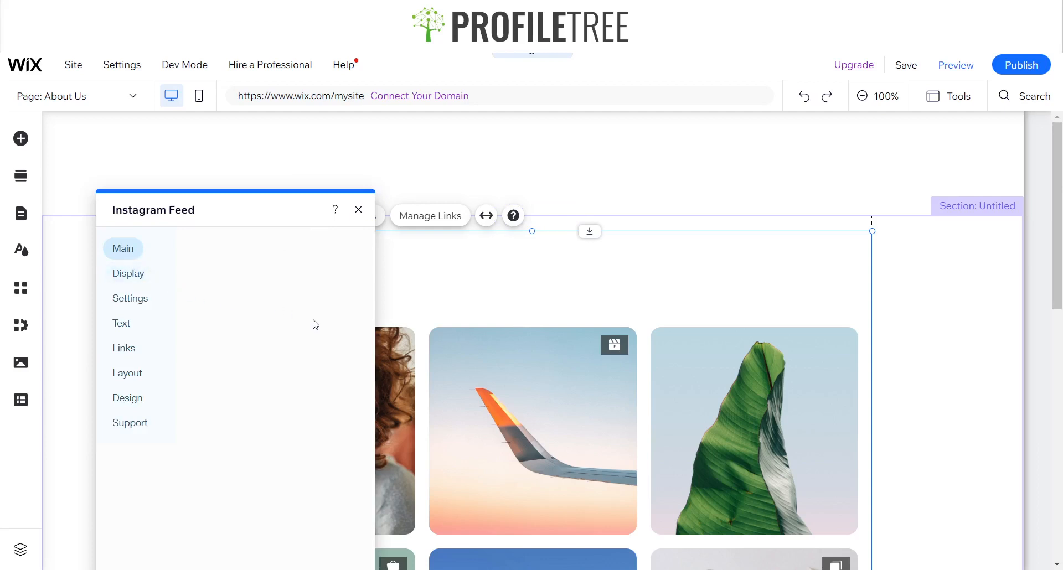
{"action": "mouse_move", "coordinate": [315, 325]}
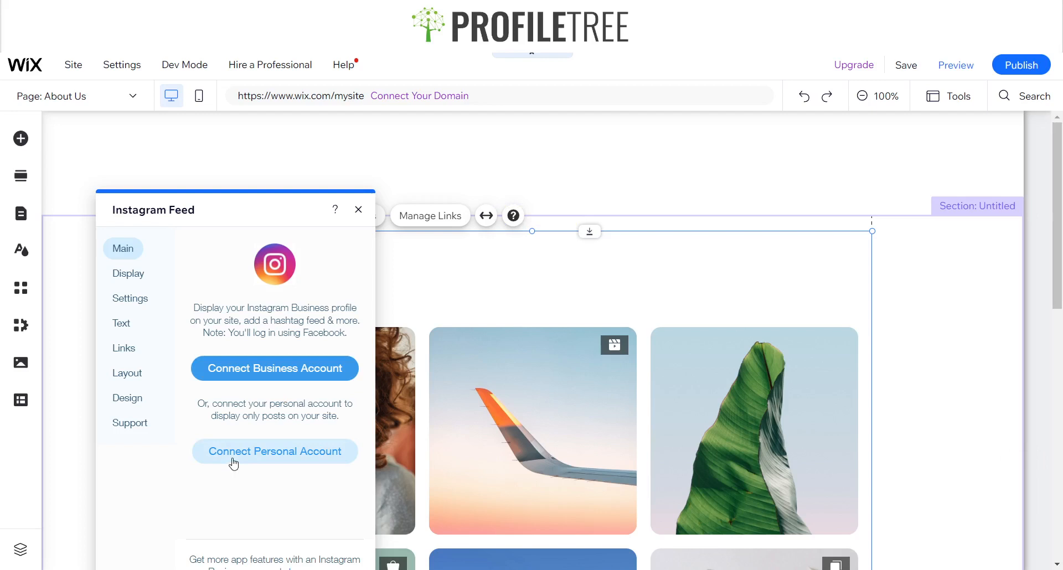
{"action": "mouse_move", "coordinate": [446, 351]}
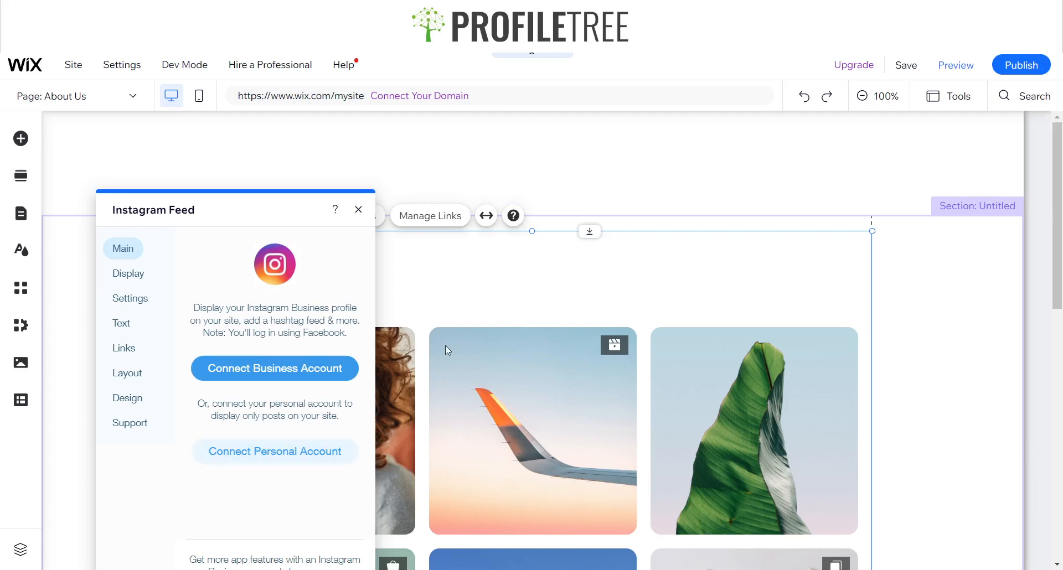
{"action": "mouse_move", "coordinate": [588, 335]}
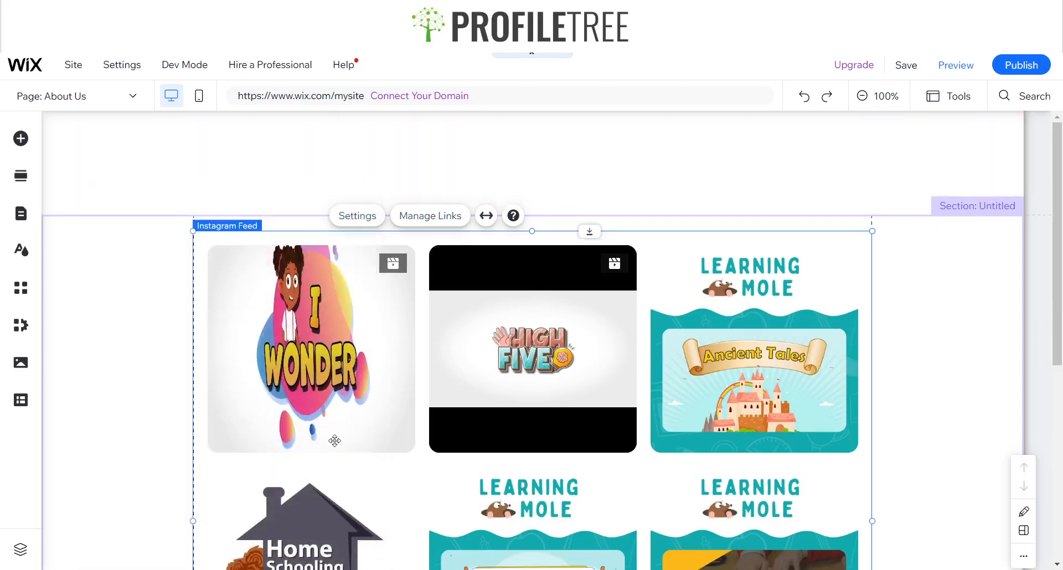
{"action": "scroll", "scroll_direction": "down", "scroll_amount": 3}
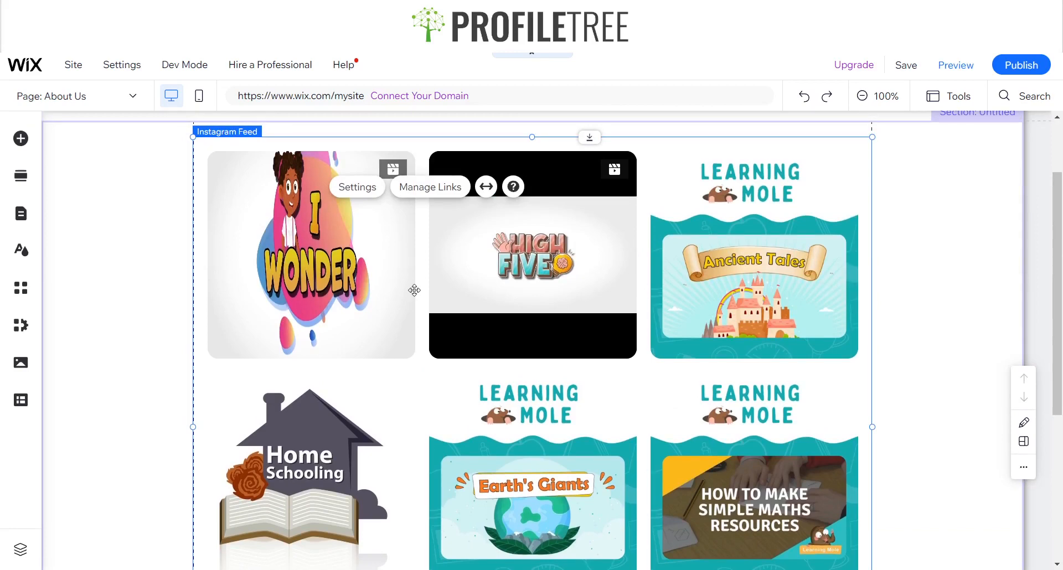
{"action": "mouse_move", "coordinate": [484, 186]}
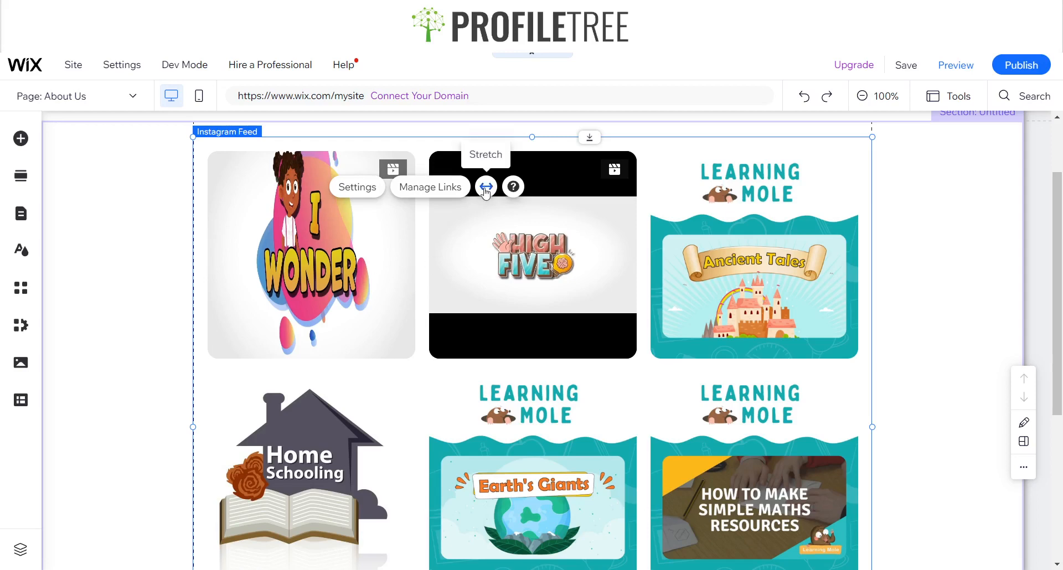
Stretch the Instagram Feed to full page width with 80px side margins.
{"action": "left_click", "coordinate": [485, 186]}
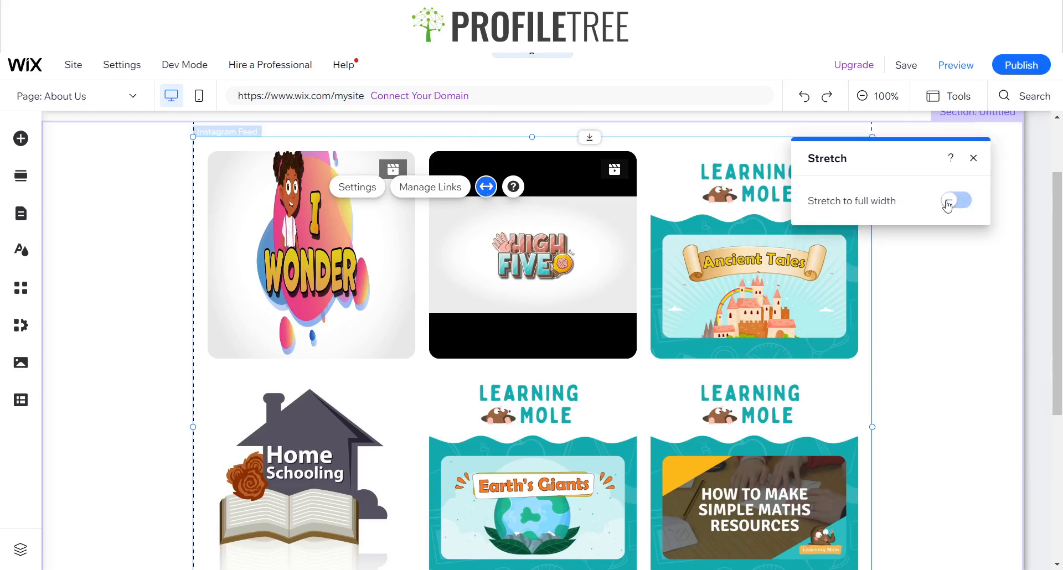
{"action": "left_click", "coordinate": [955, 201]}
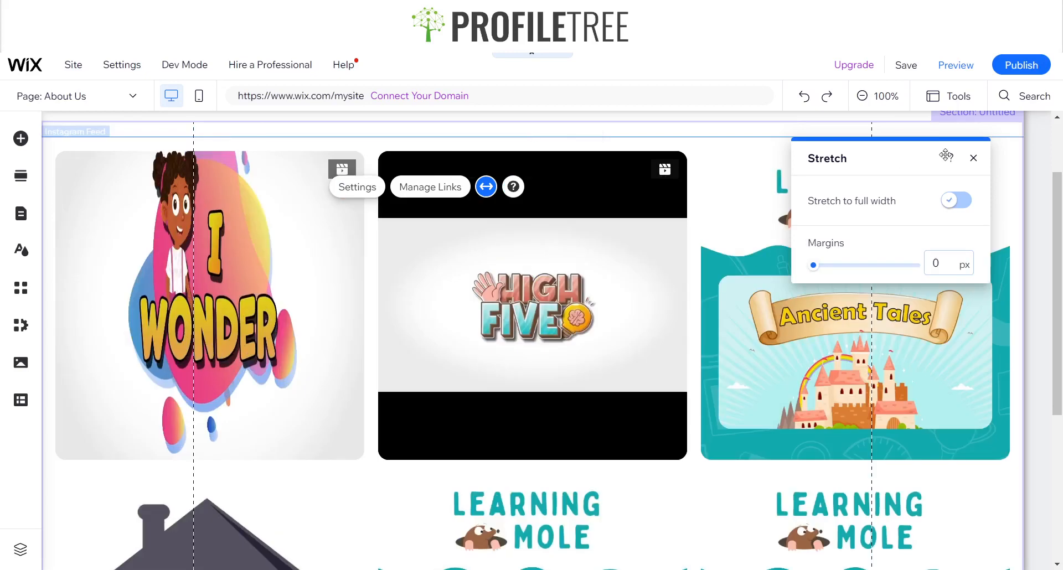
{"action": "scroll", "scroll_direction": "down", "scroll_amount": 3}
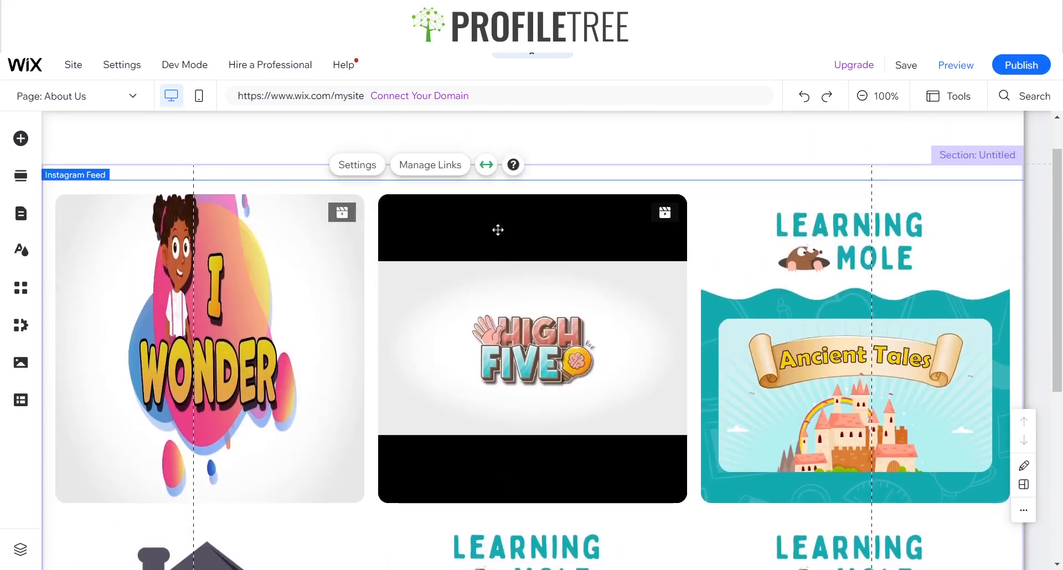
{"action": "left_click", "coordinate": [485, 164]}
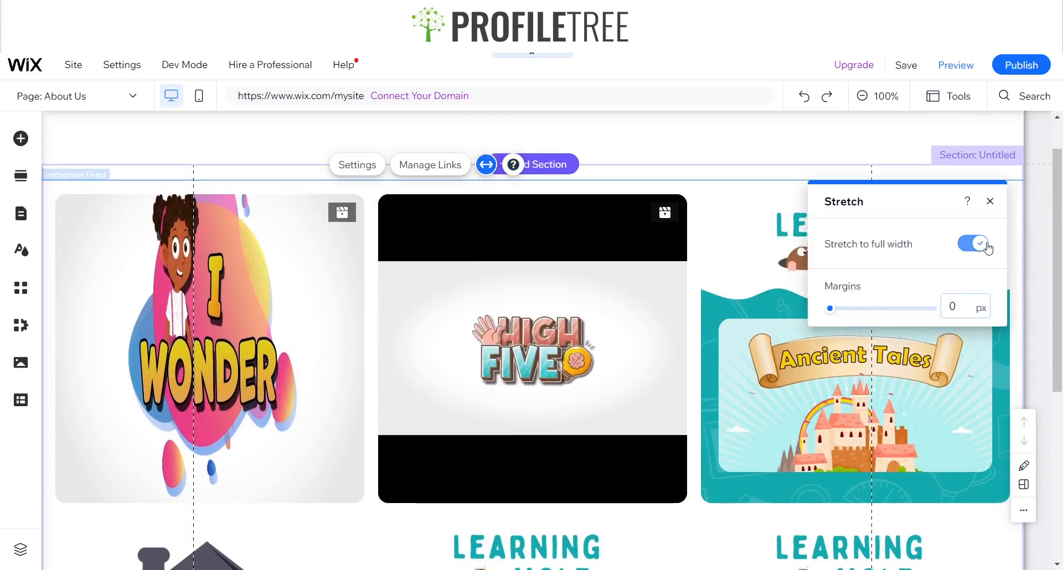
{"action": "left_click", "coordinate": [972, 243]}
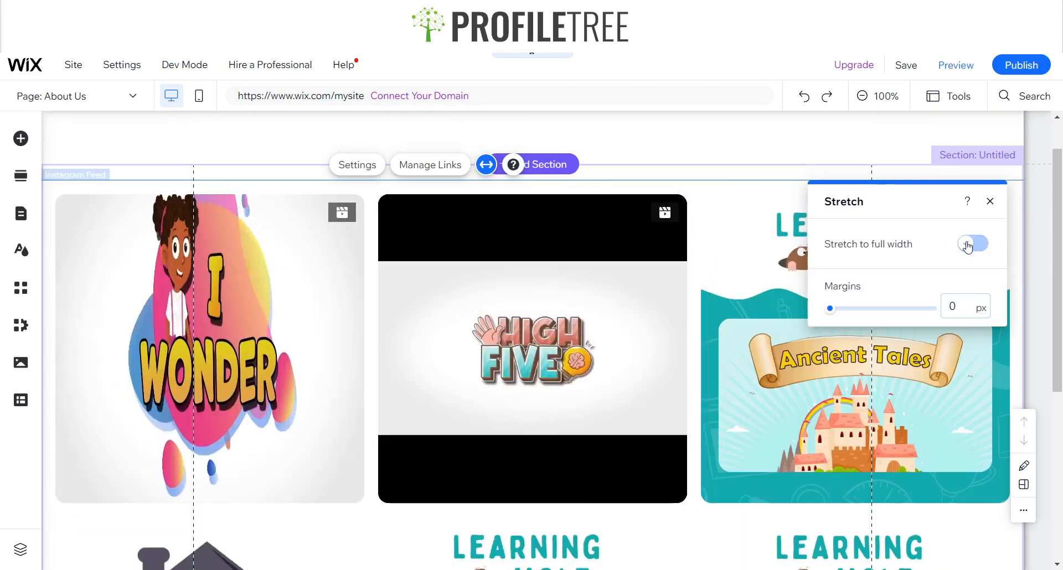
{"action": "left_click", "coordinate": [972, 243]}
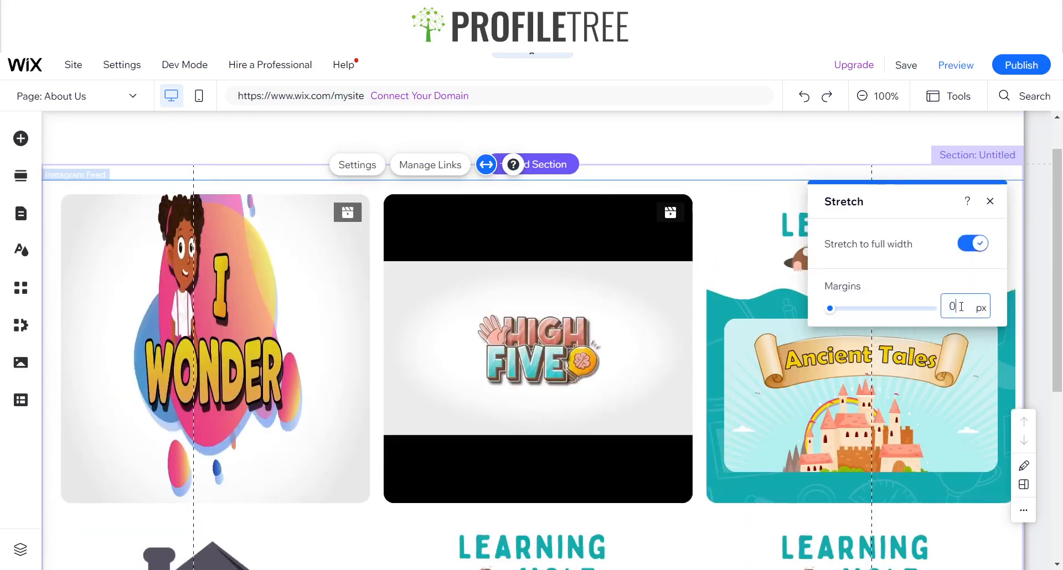
{"action": "type", "text": "80"}
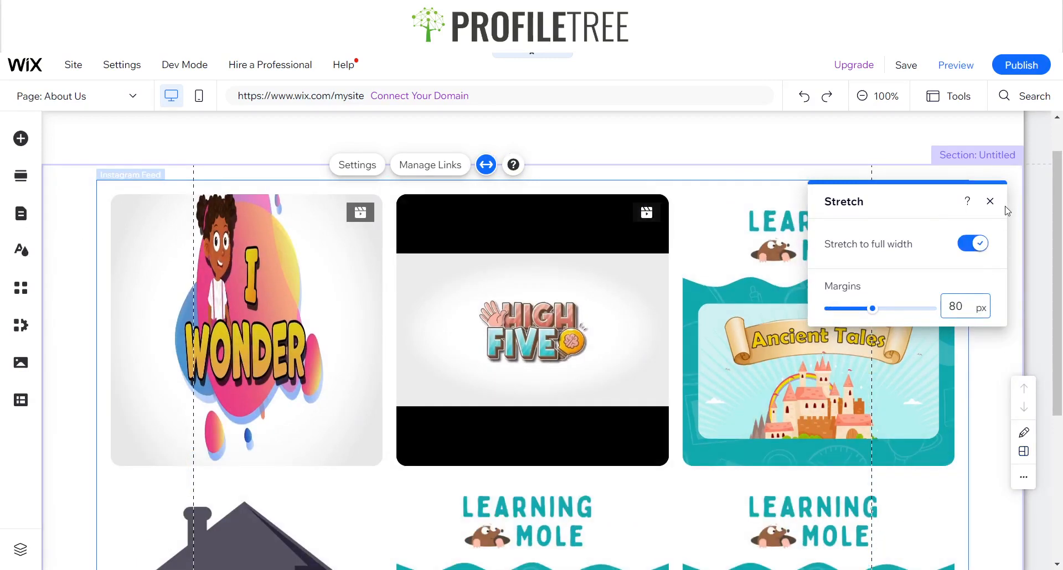
{"action": "left_click", "coordinate": [988, 201]}
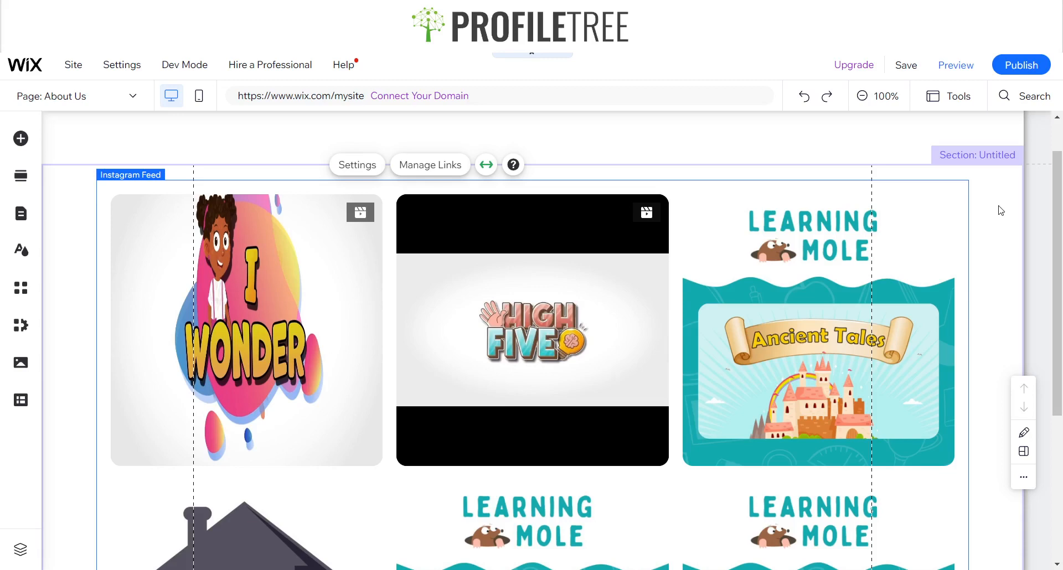
{"action": "left_click", "coordinate": [430, 165]}
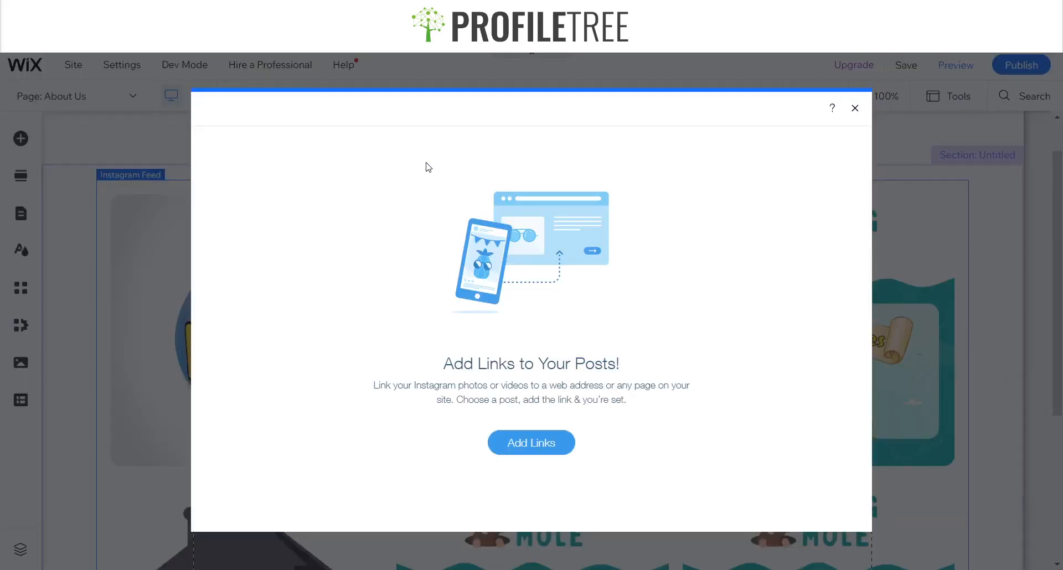
{"action": "left_click", "coordinate": [531, 441]}
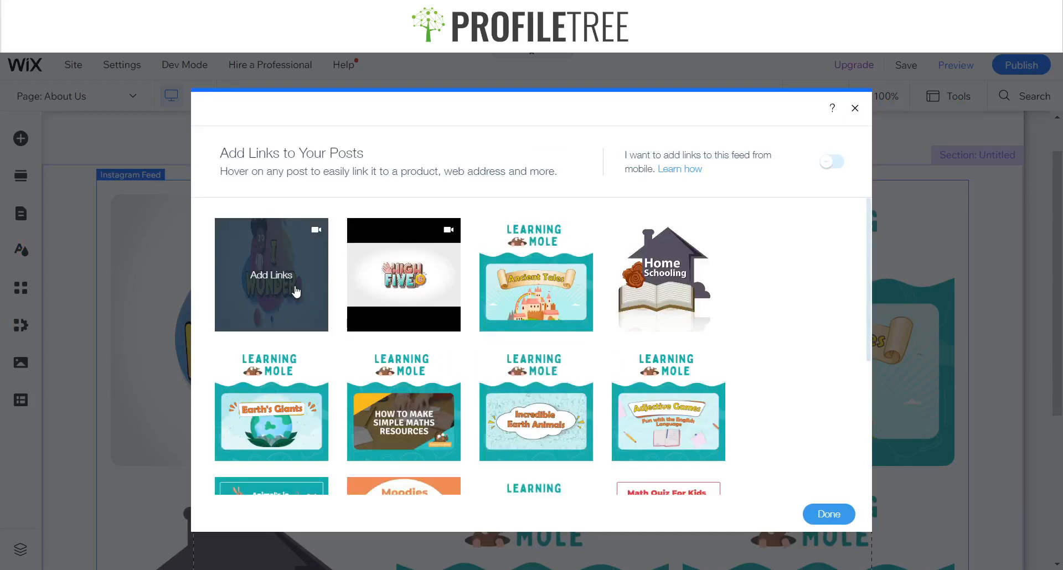
{"action": "left_click", "coordinate": [270, 274]}
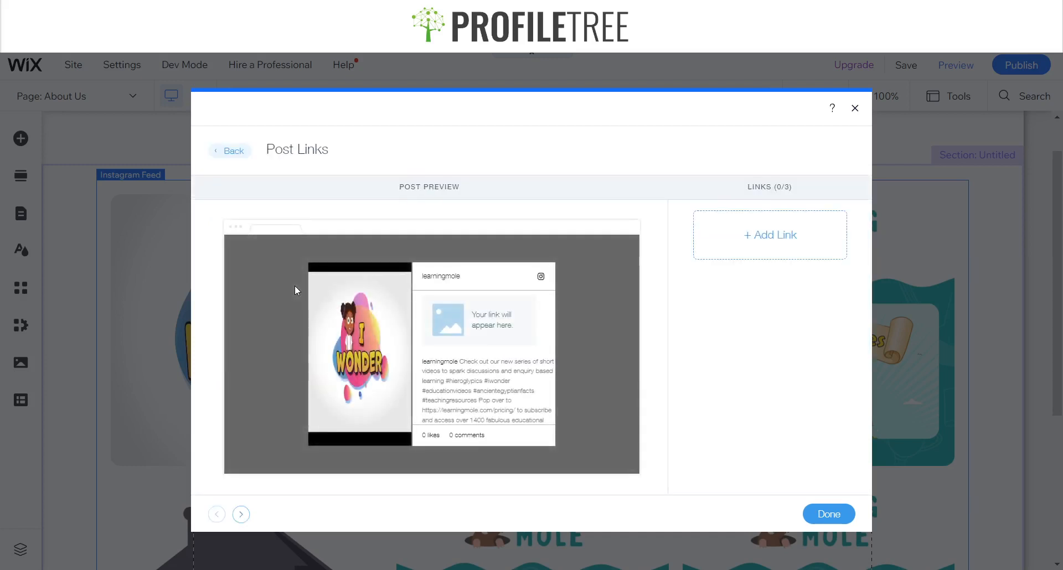
{"action": "left_click", "coordinate": [769, 235]}
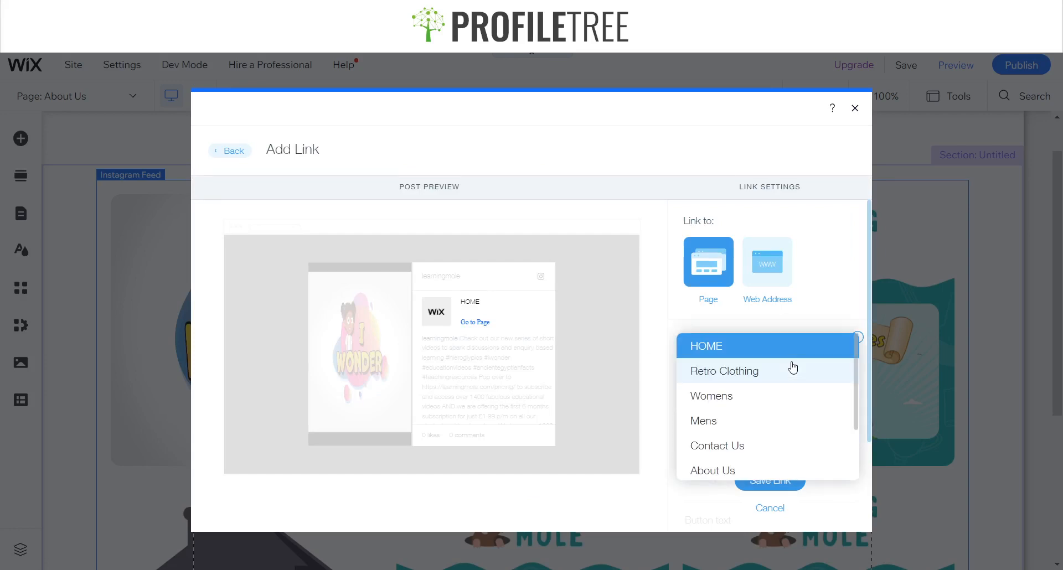
{"action": "left_click", "coordinate": [766, 263]}
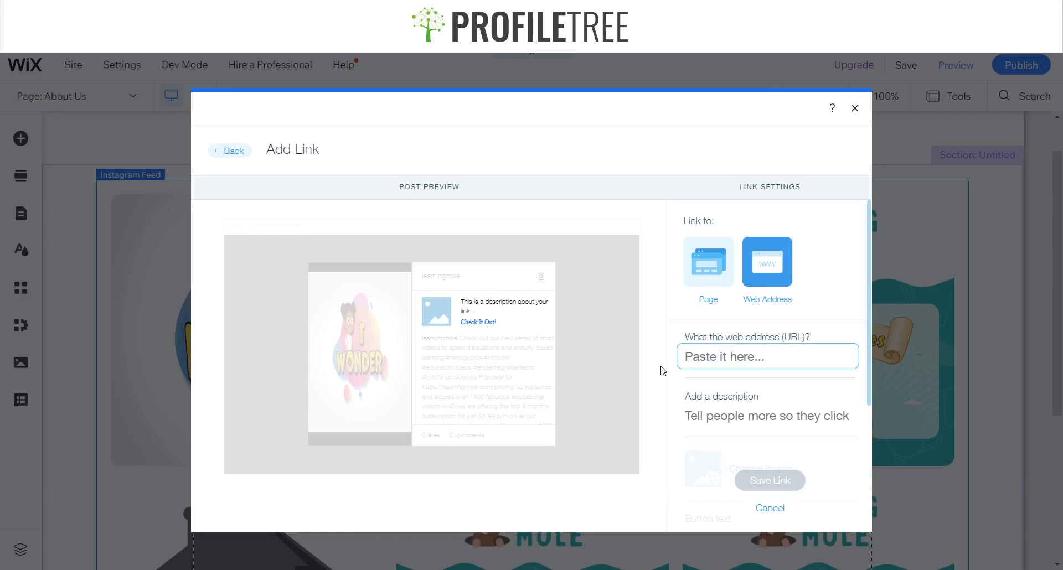
{"action": "mouse_move", "coordinate": [872, 138]}
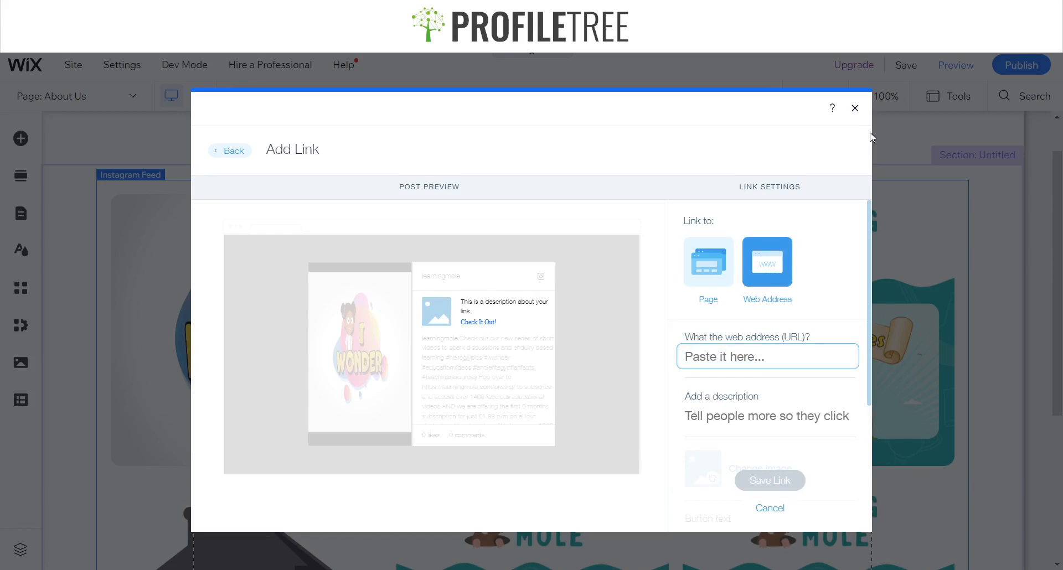
{"action": "mouse_move", "coordinate": [855, 109]}
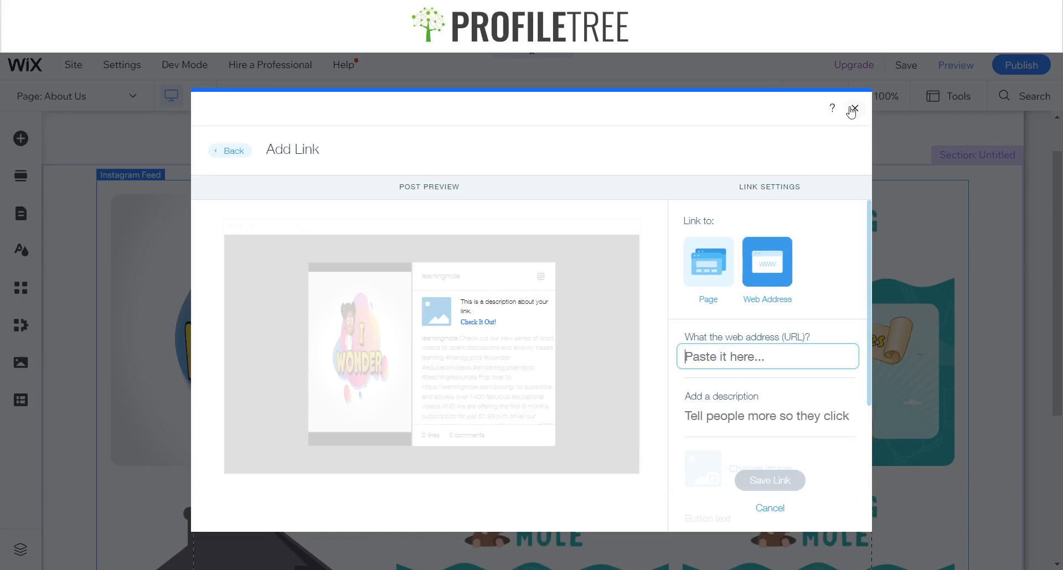
{"action": "left_click", "coordinate": [852, 109]}
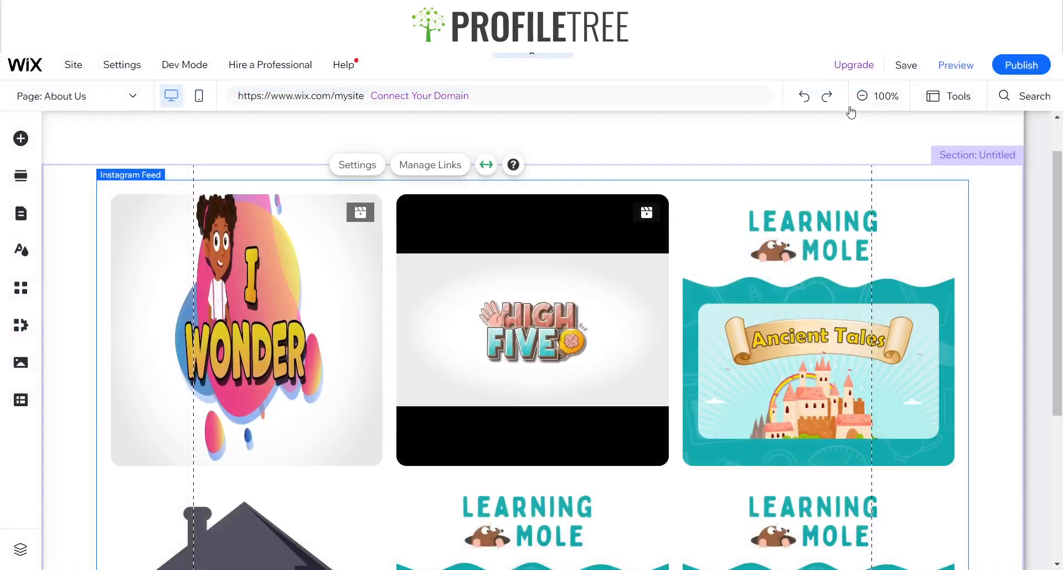